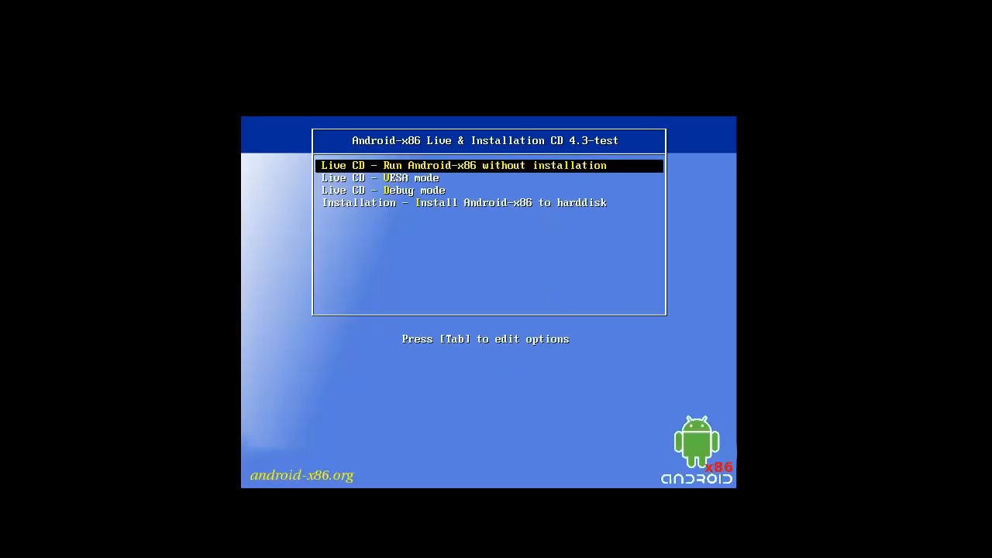
Step: Choose 'Install Android-x86 to harddisk' from the boot menu and reach the partition choice
key(Down)
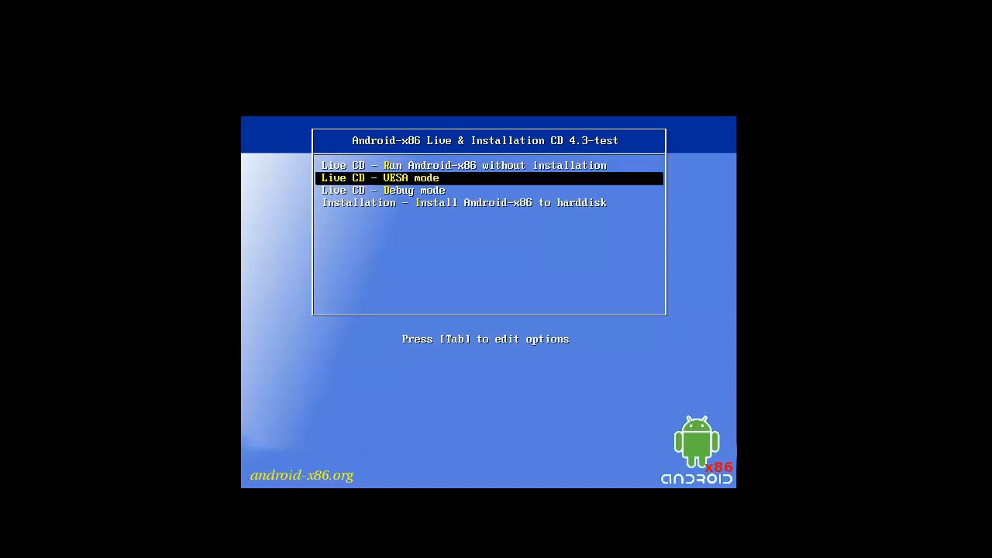
key(Down)
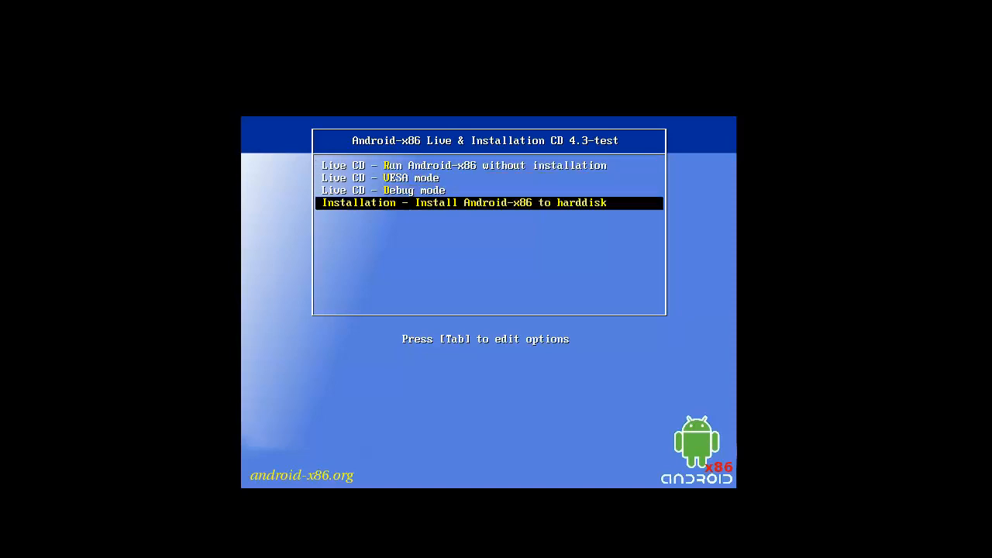
key(Up)
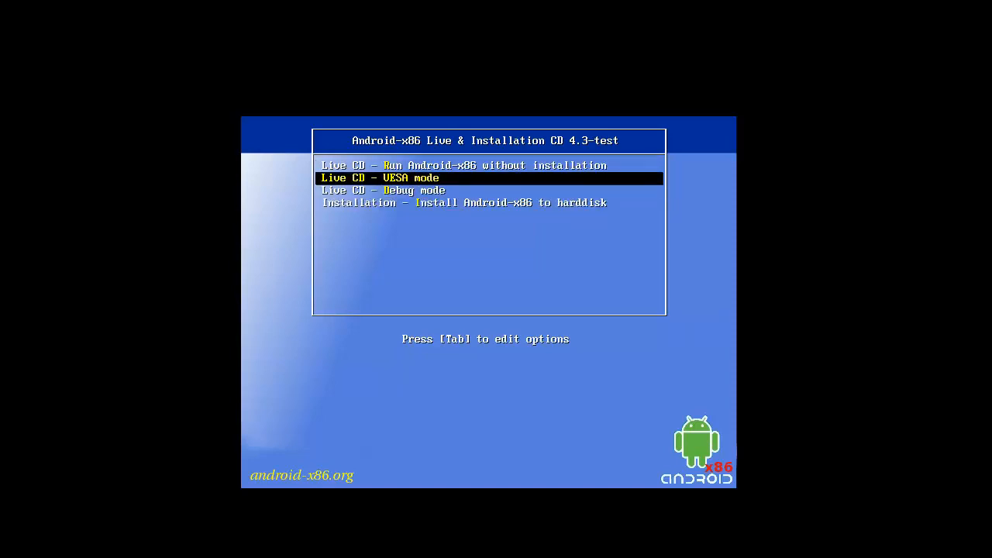
key(Down)
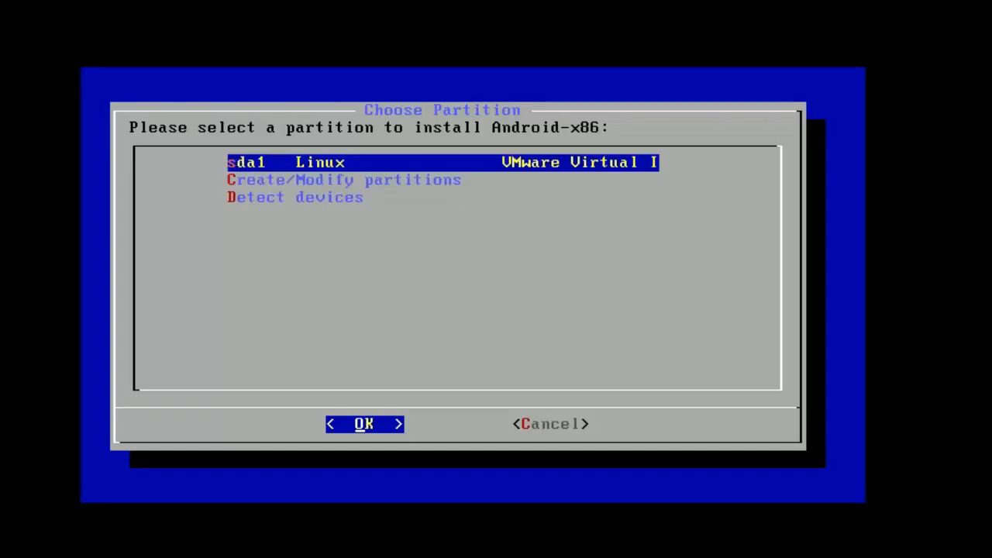
Step: Install onto sda1 without formatting, with GRUB; on the no-space error, go back to partitioning
key(Down)
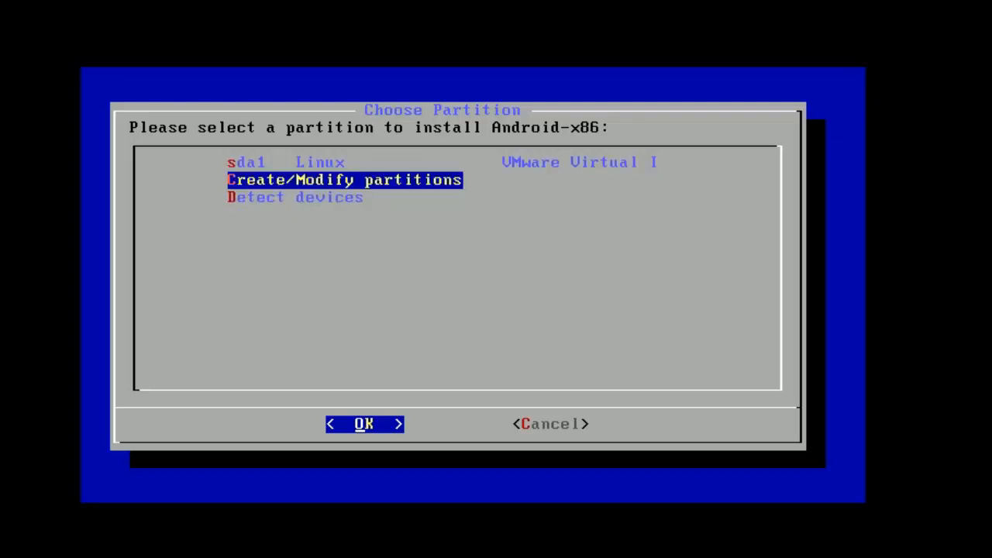
key(Up)
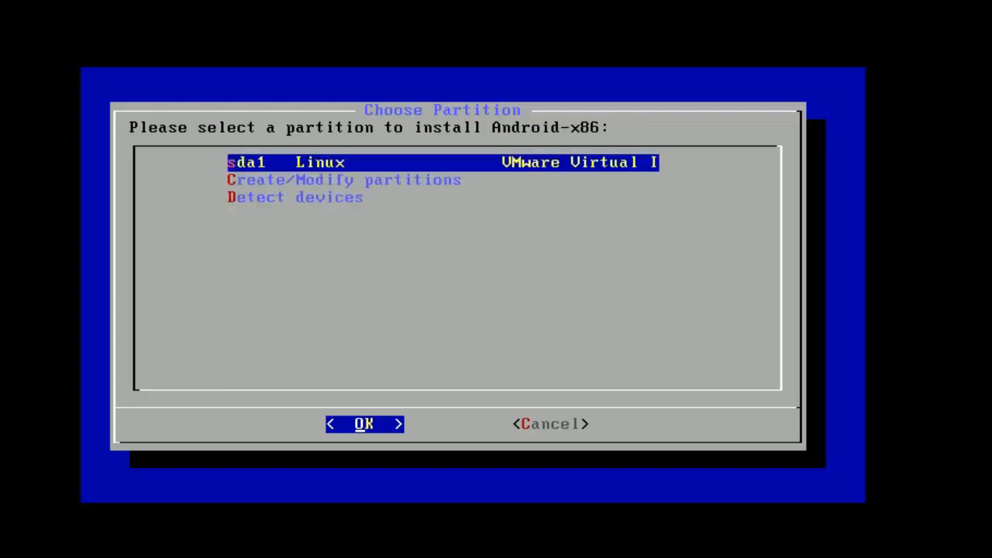
click(365, 424)
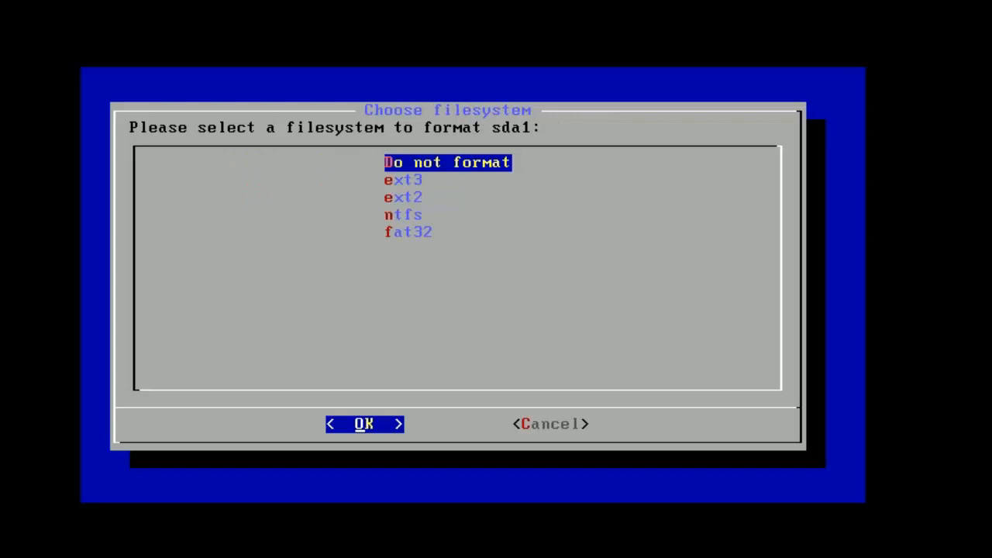
click(363, 425)
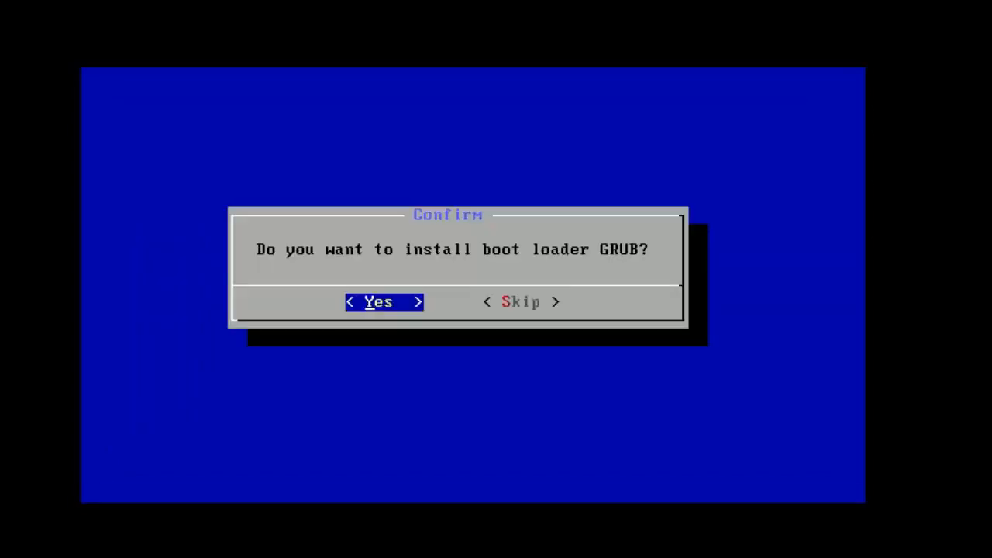
click(378, 301)
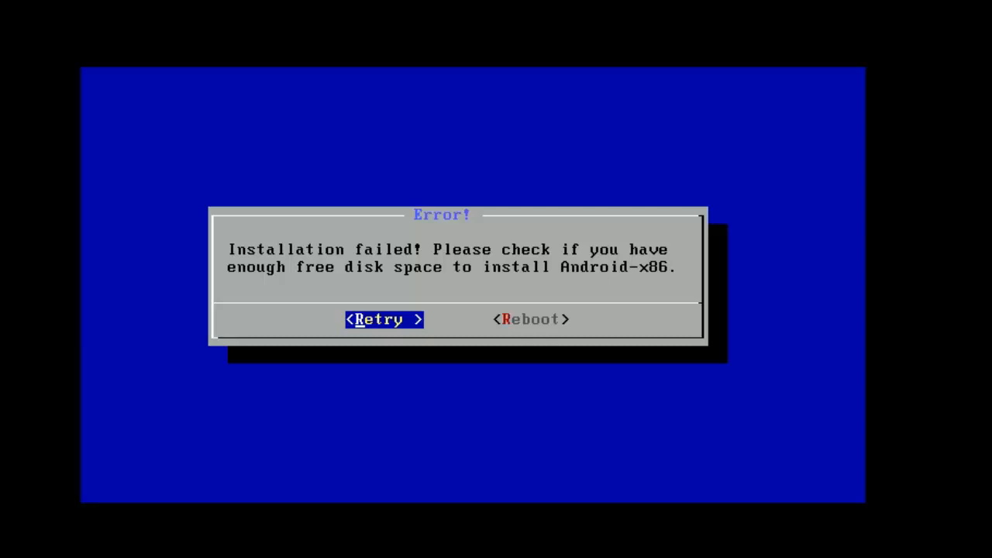
click(385, 319)
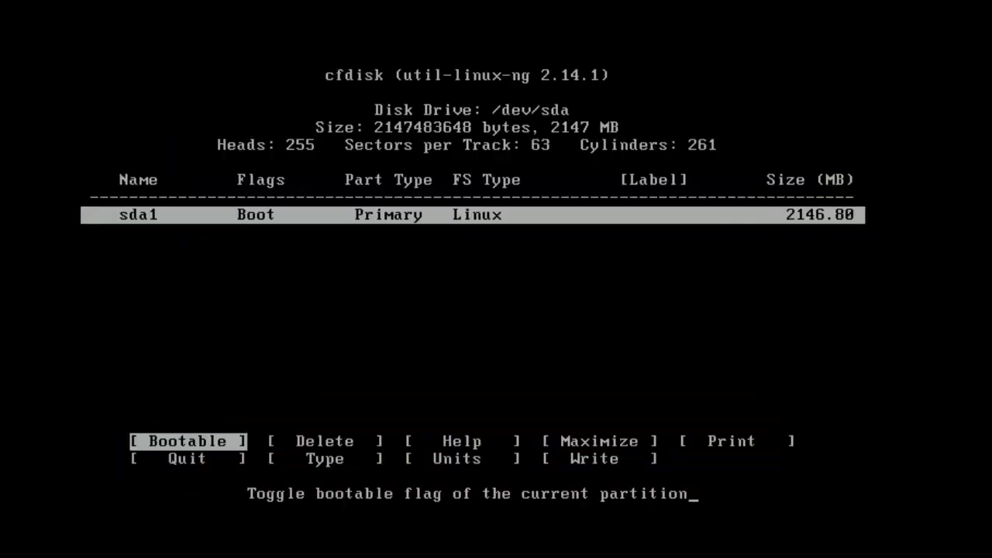
Step: Delete sda1 and recreate it as a bootable primary partition of 2146.80 MB, then write and quit
key(Right)
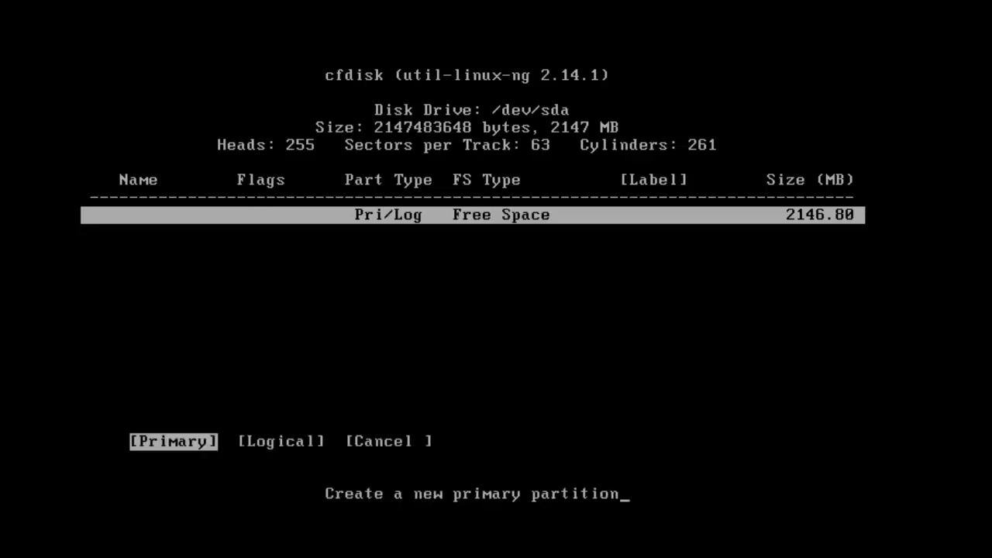
key(Return)
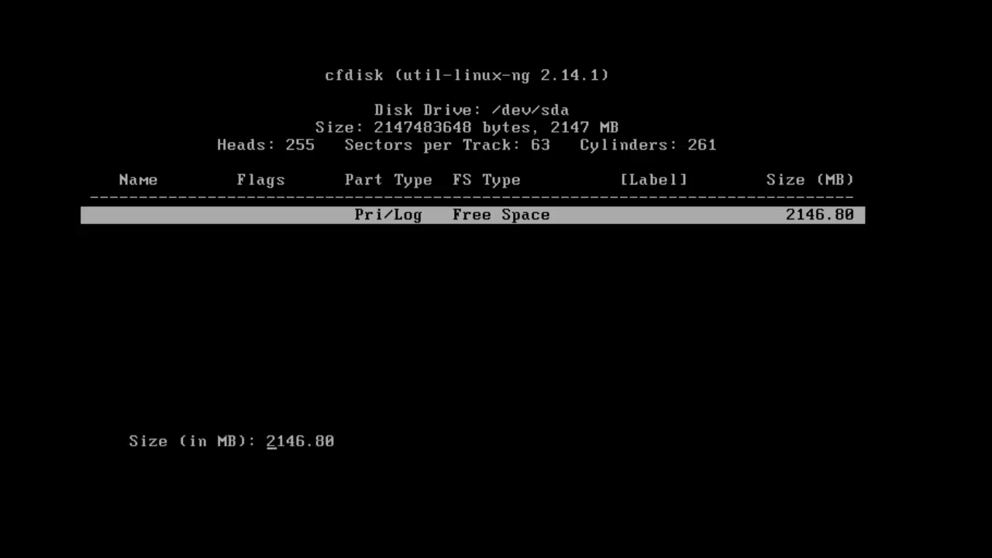
key(Return)
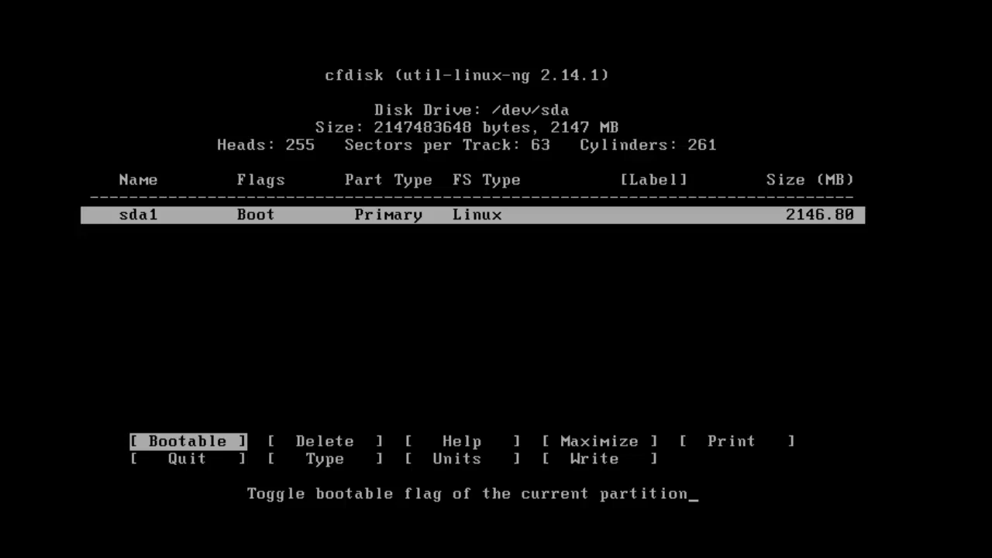
key(Right)
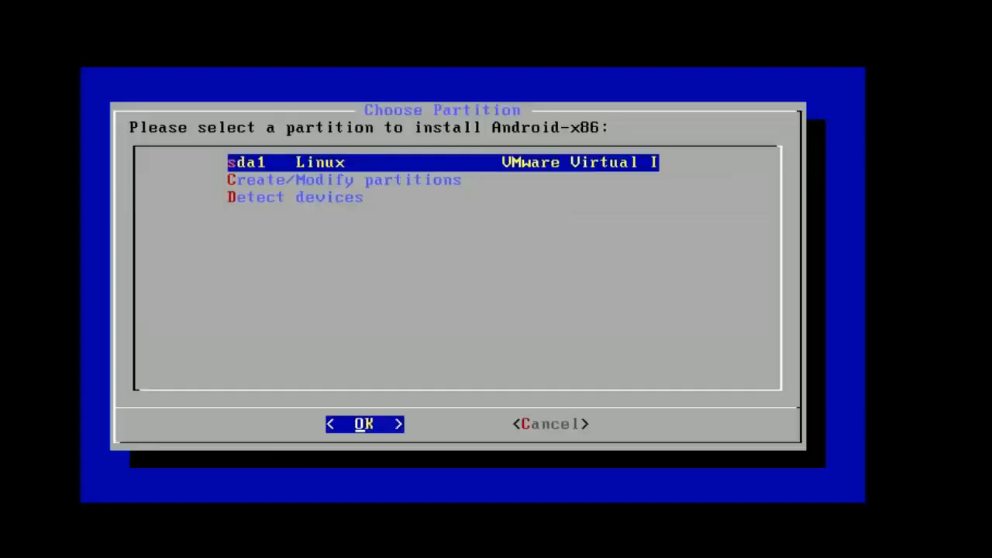
Step: Install onto sda1 as ext2 with GRUB and a read-write /system, then run Android-x86
click(363, 425)
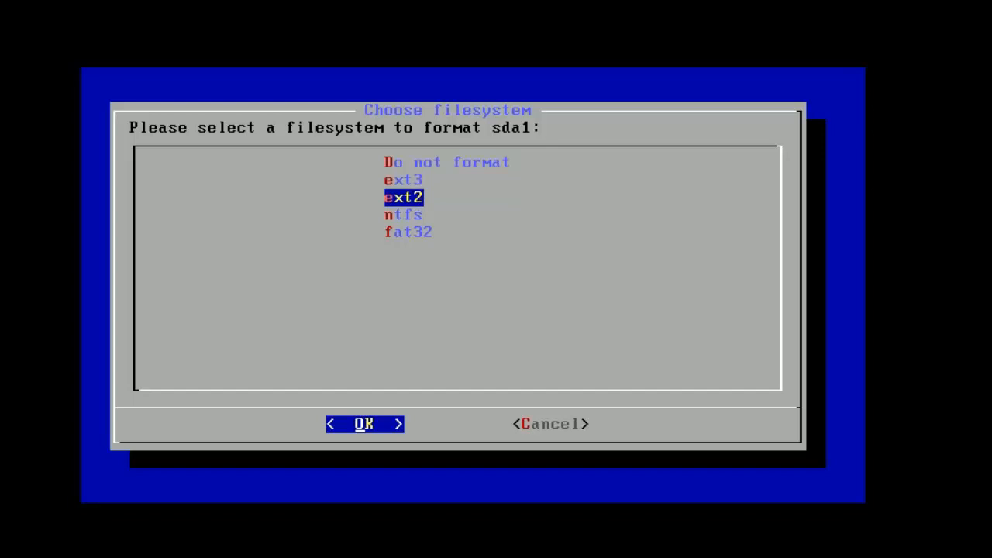
click(364, 425)
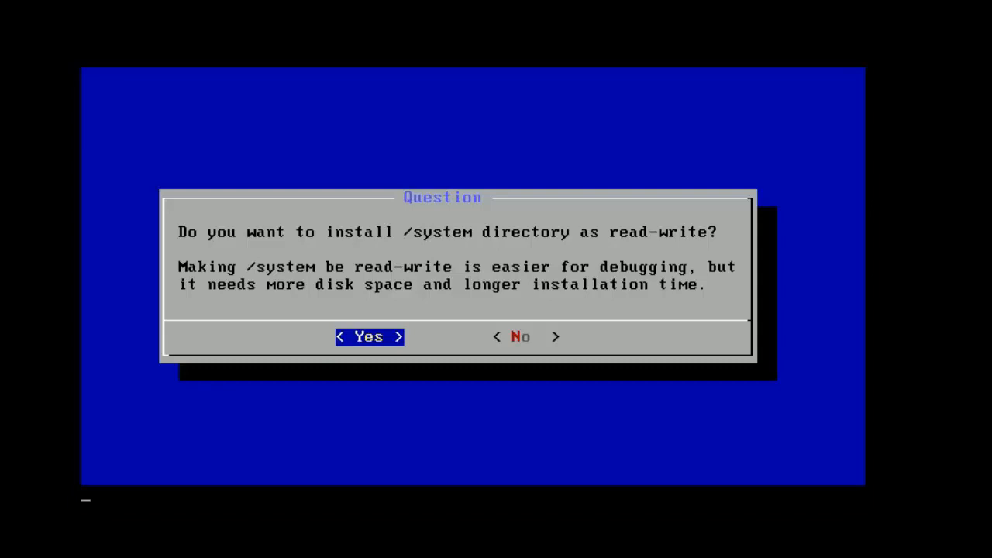
click(369, 336)
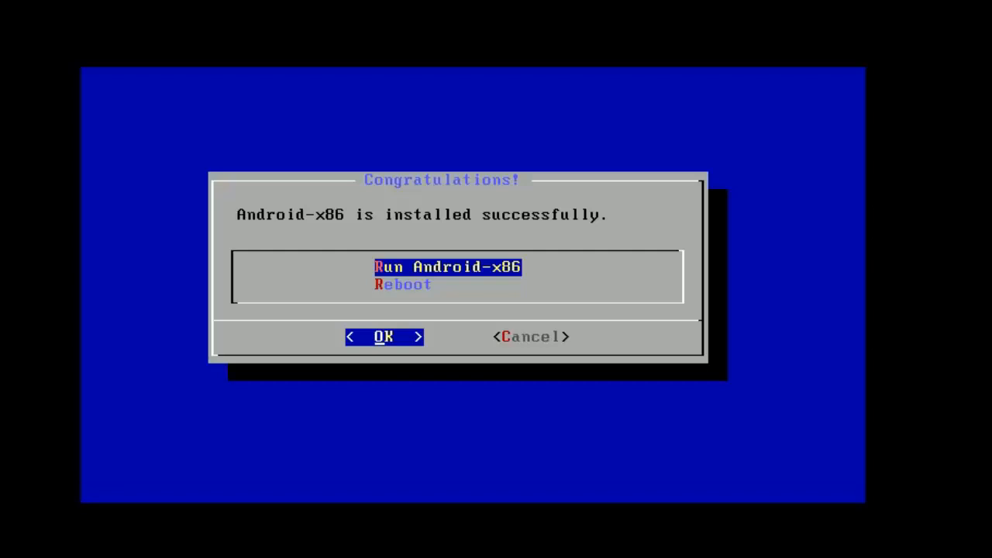
click(383, 337)
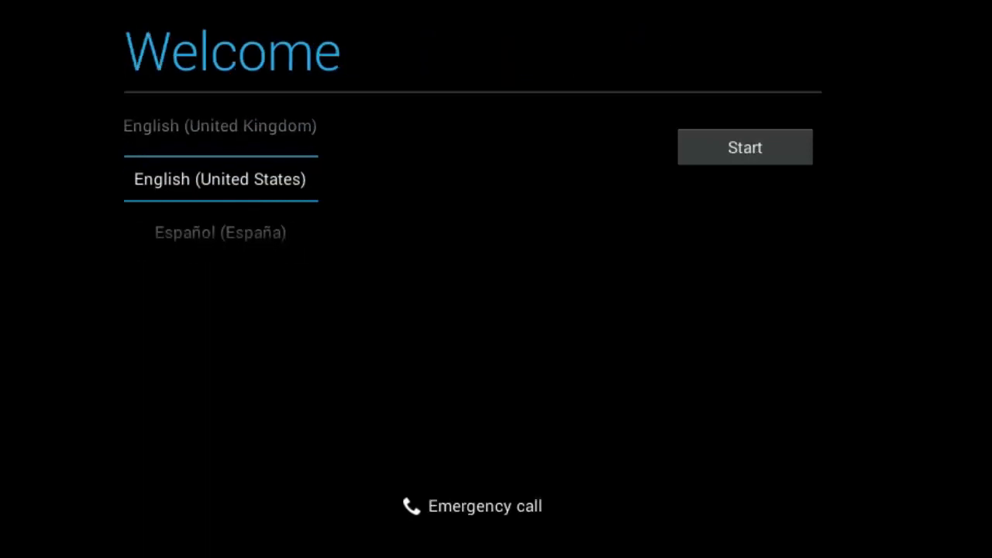
mouse_move(474, 137)
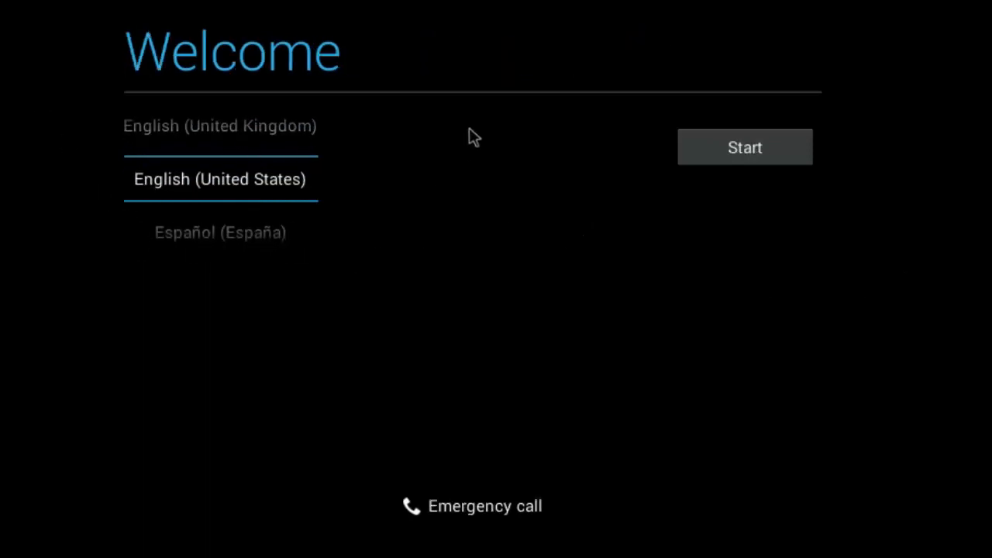
mouse_move(323, 228)
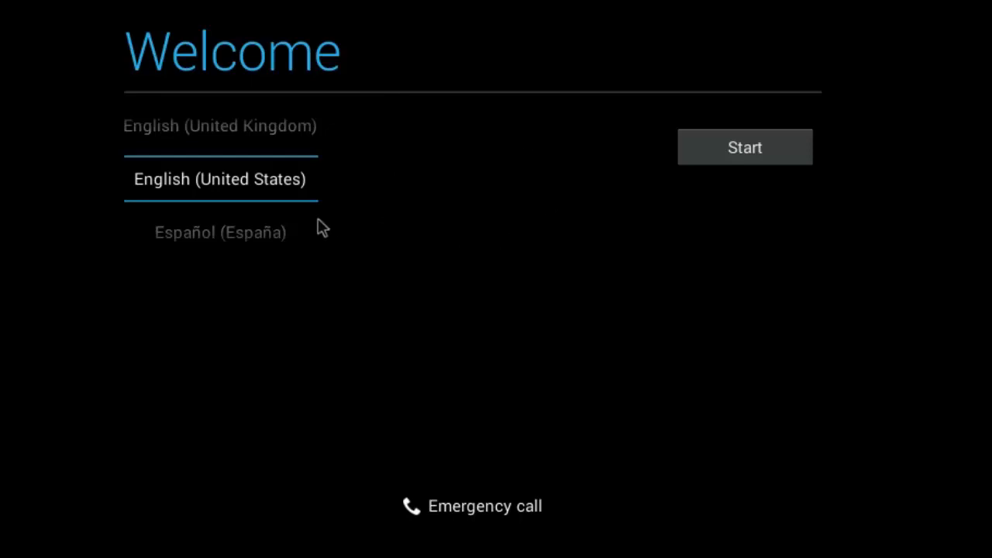
mouse_move(193, 192)
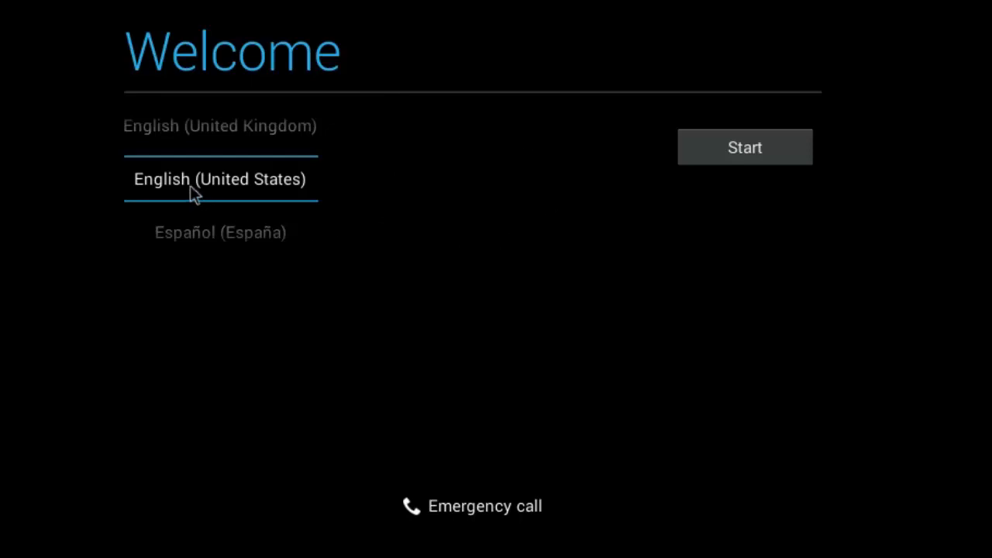
Step: Select English (United Kingdom) on the Welcome screen and start setup
scroll(up, 3)
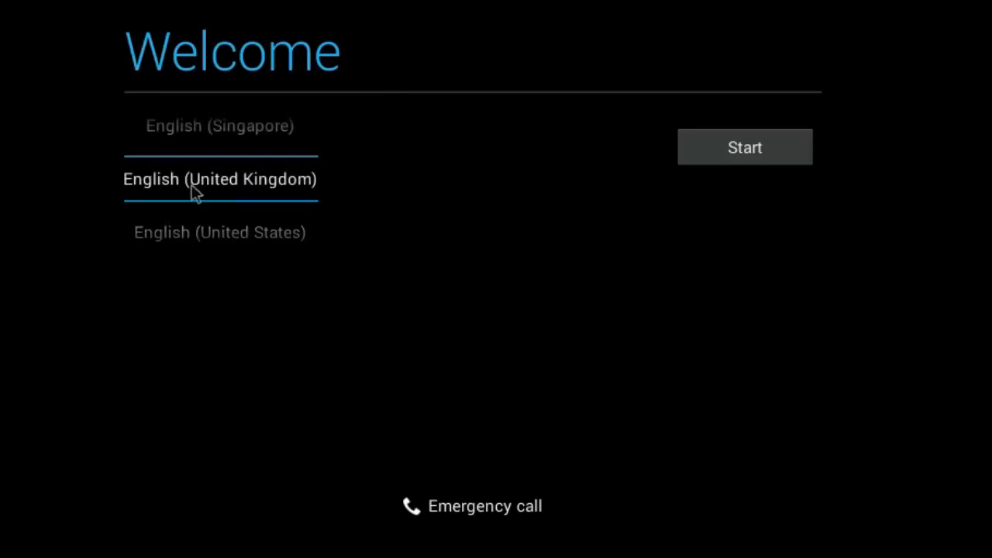
mouse_move(860, 130)
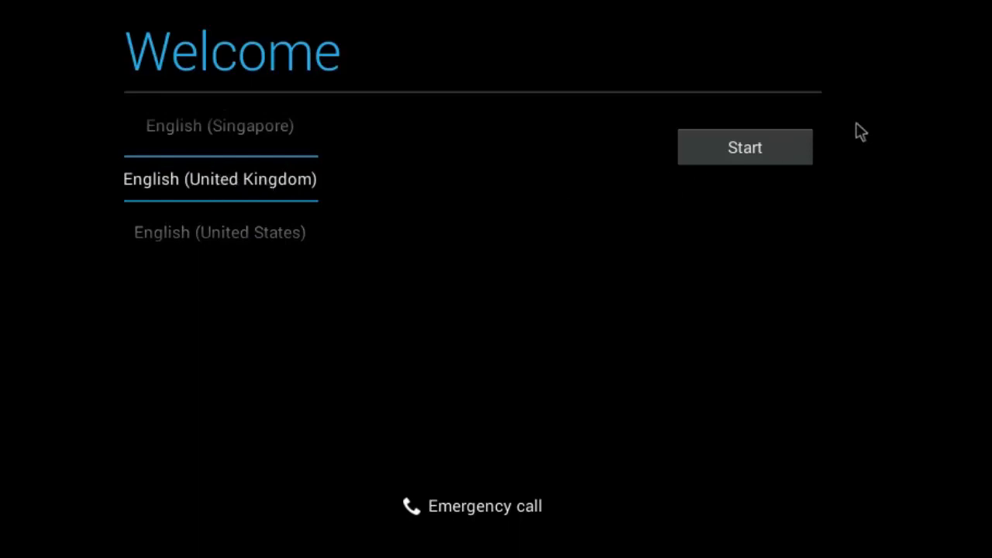
click(744, 147)
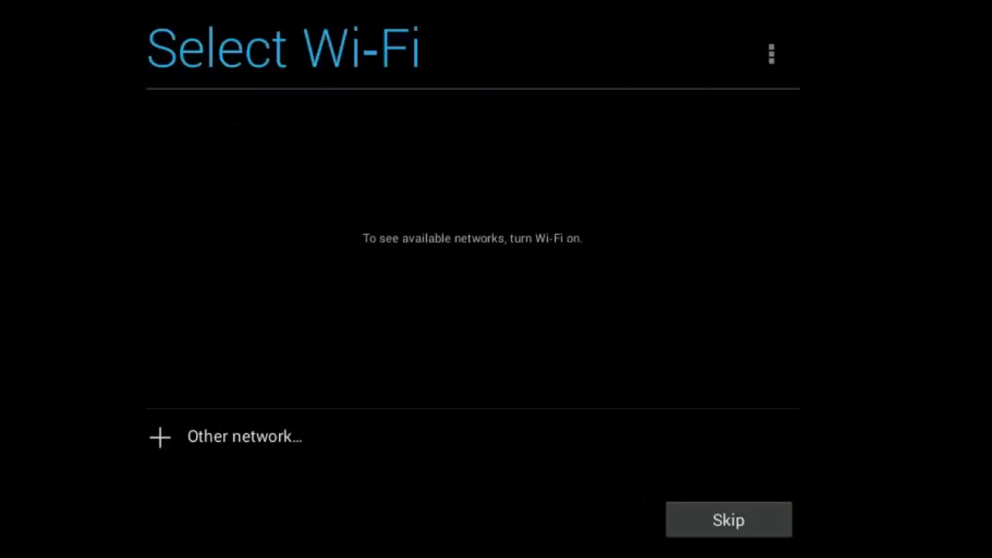
mouse_move(431, 324)
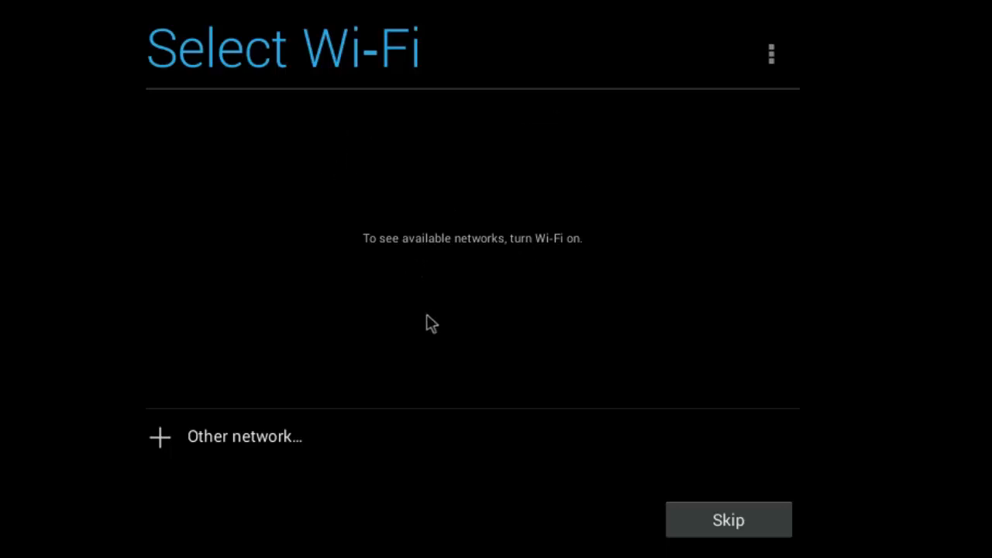
mouse_move(482, 246)
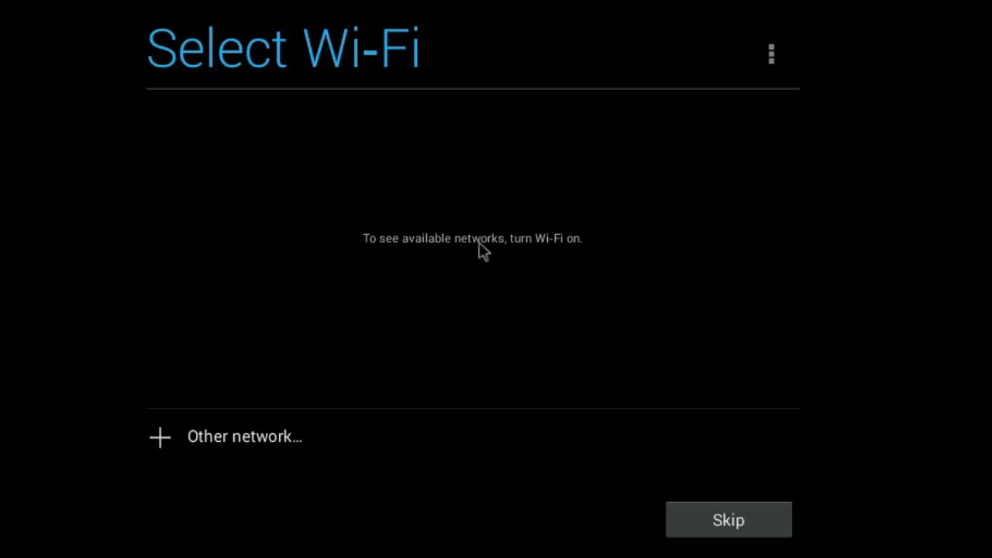
mouse_move(267, 509)
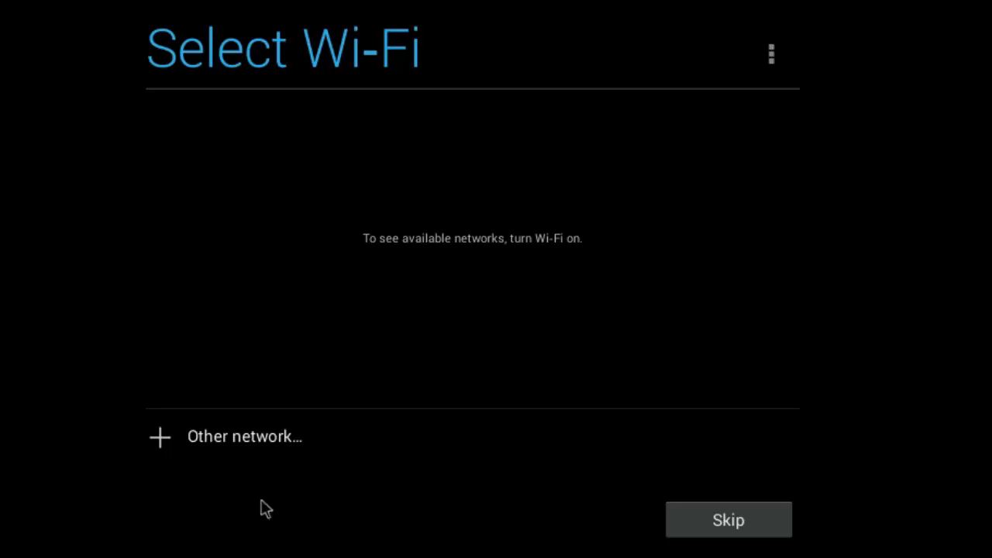
Step: Skip Wi-Fi despite the warning, decline a Google Account, and accept the location settings
click(728, 519)
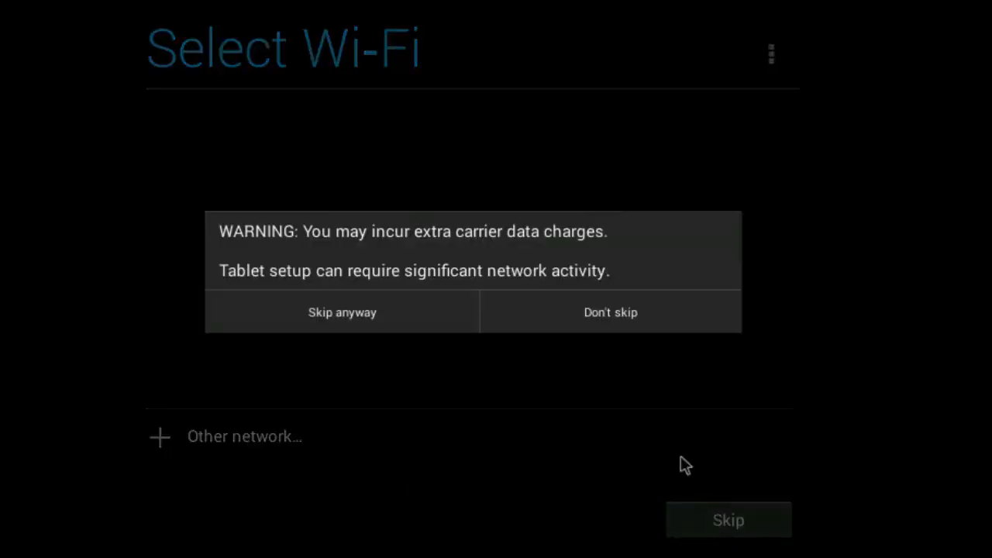
click(341, 311)
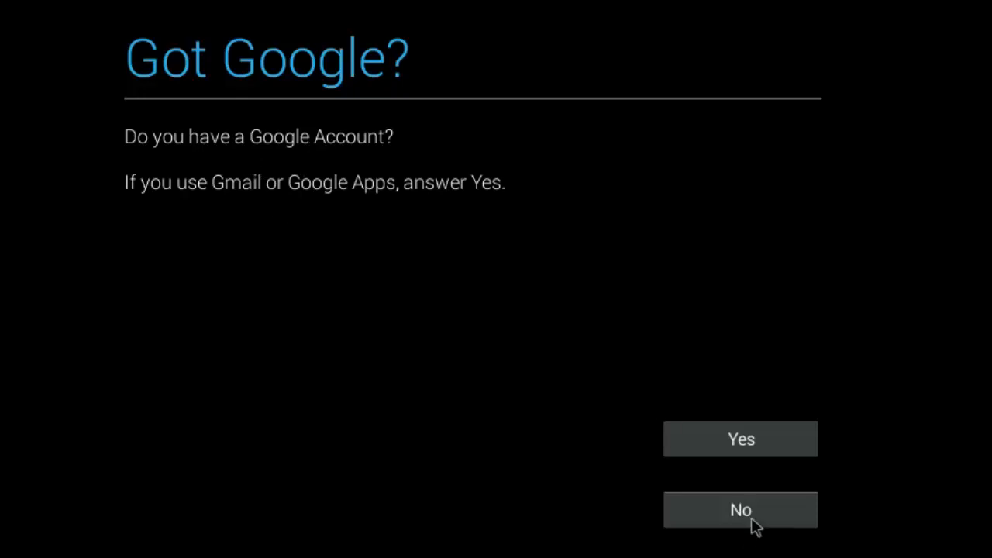
click(741, 510)
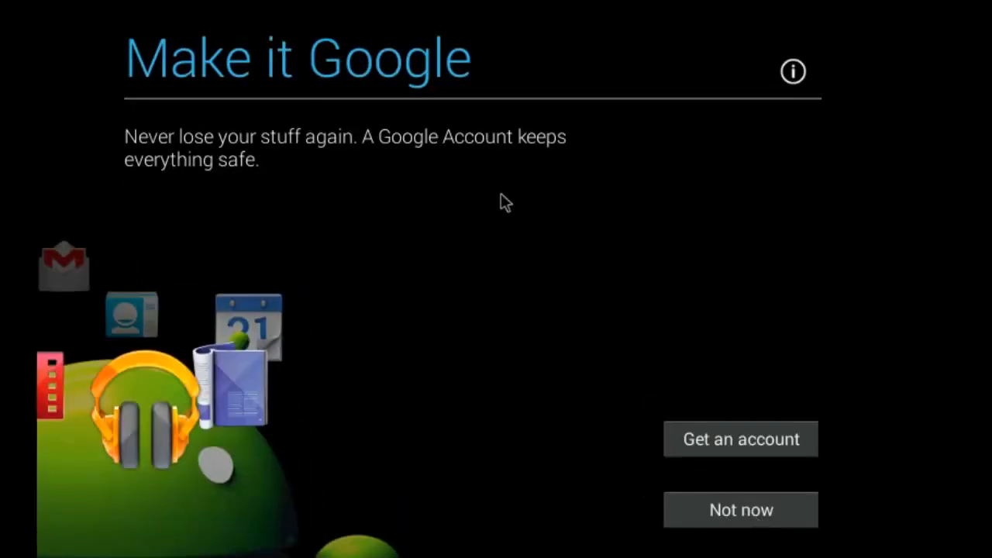
mouse_move(759, 533)
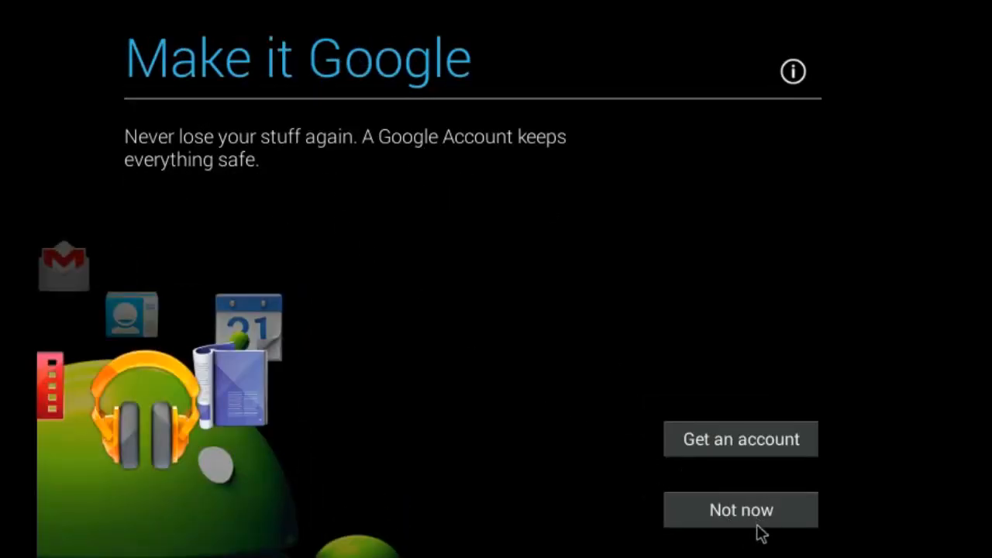
click(741, 508)
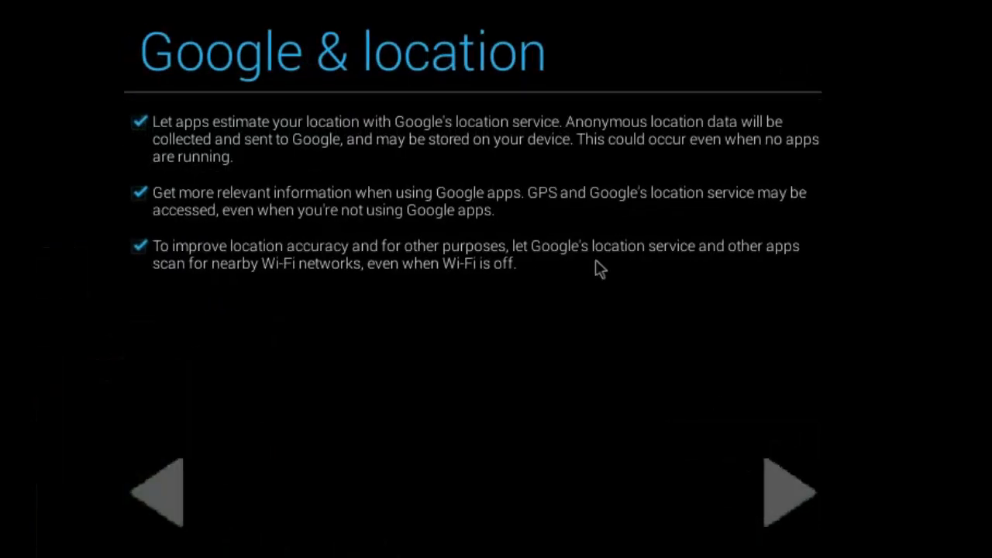
mouse_move(478, 143)
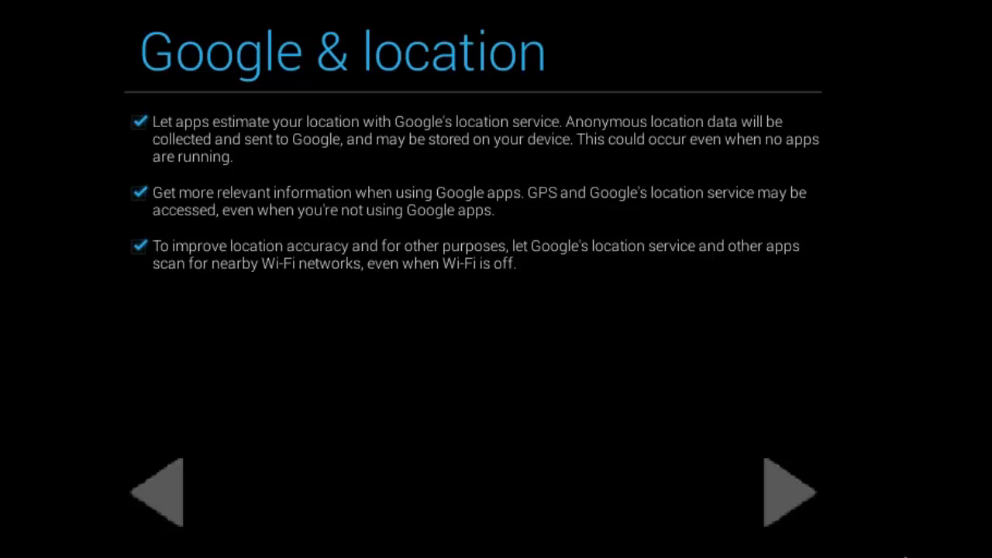
click(787, 490)
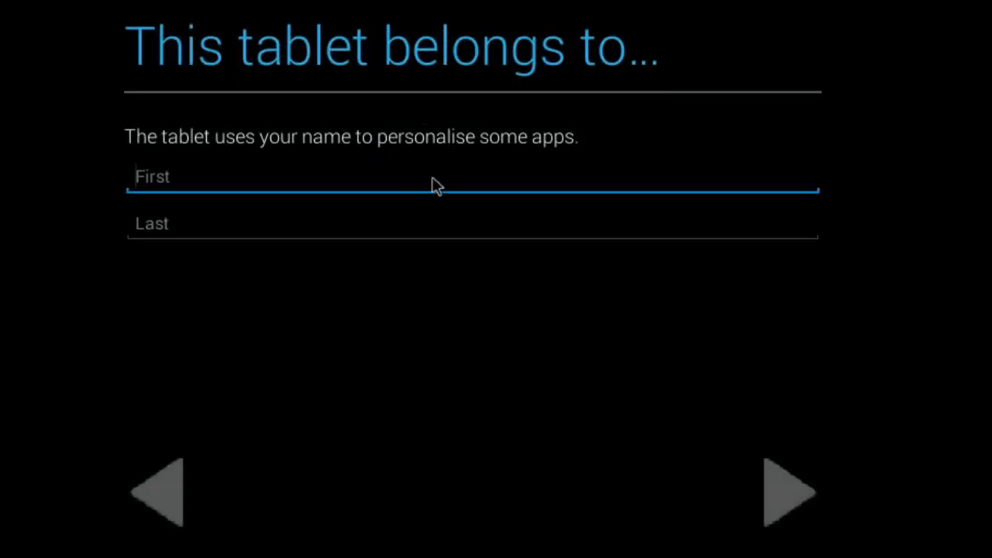
Step: Enter the owner name 'Jardner', continue, and agree to Google services to complete setup
text(Jake)
click(473, 223)
text(Ga)
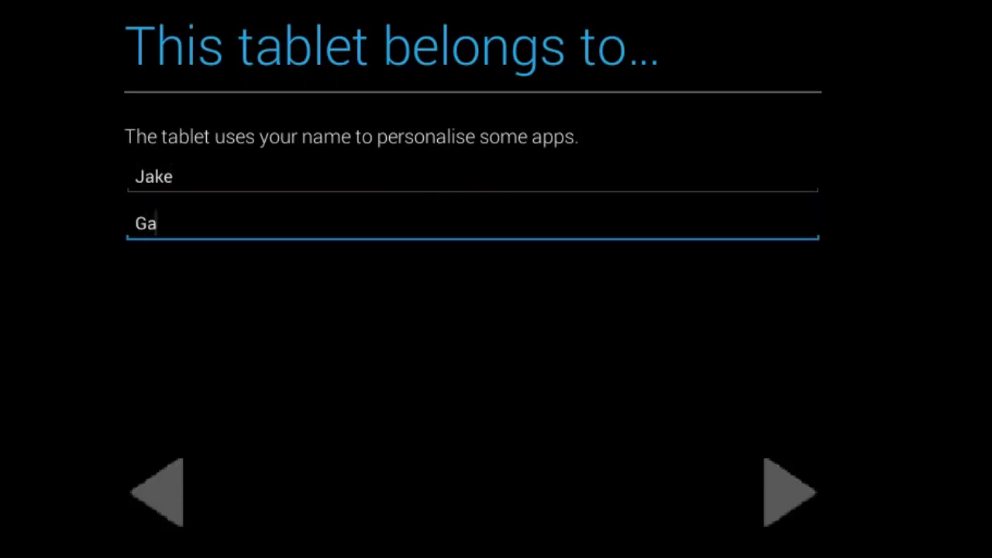
text(rdner)
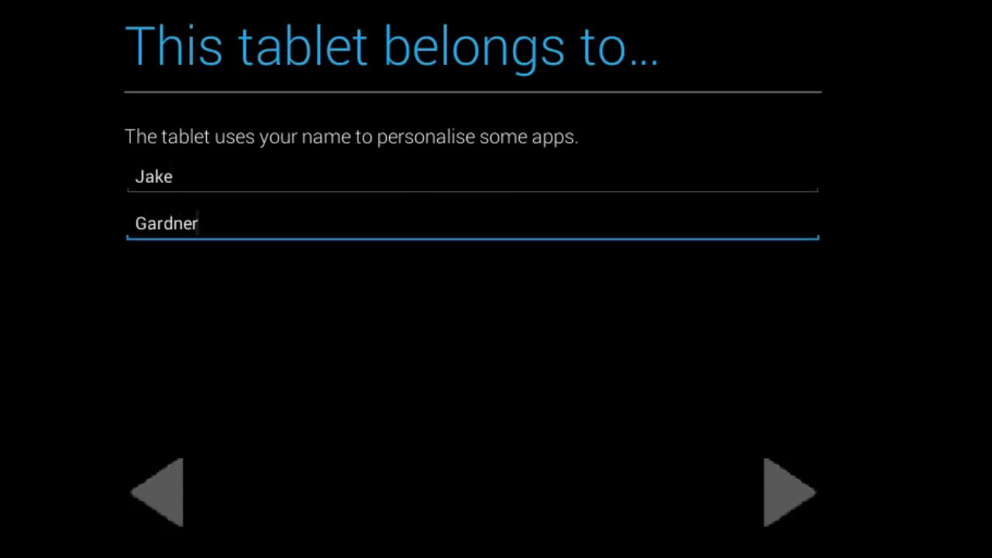
mouse_move(729, 468)
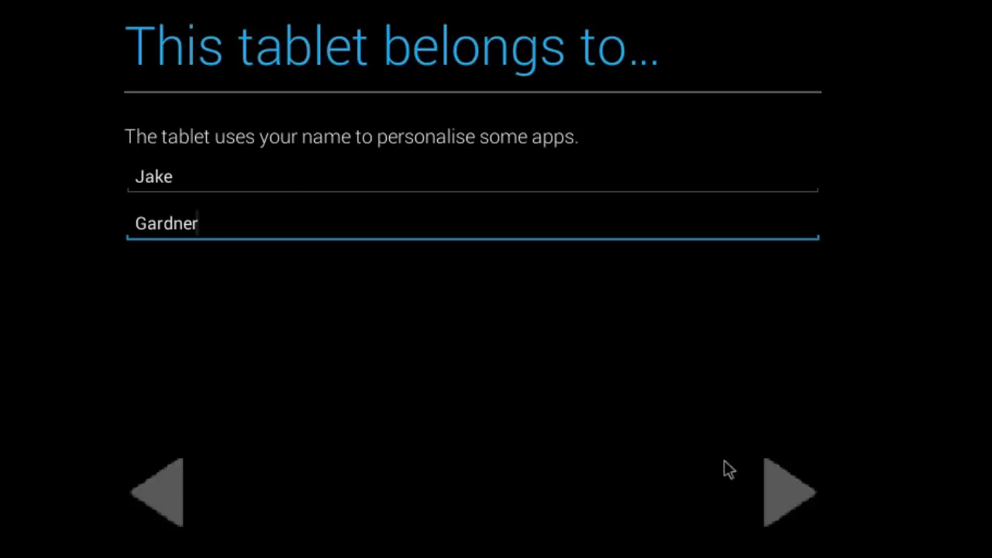
click(787, 492)
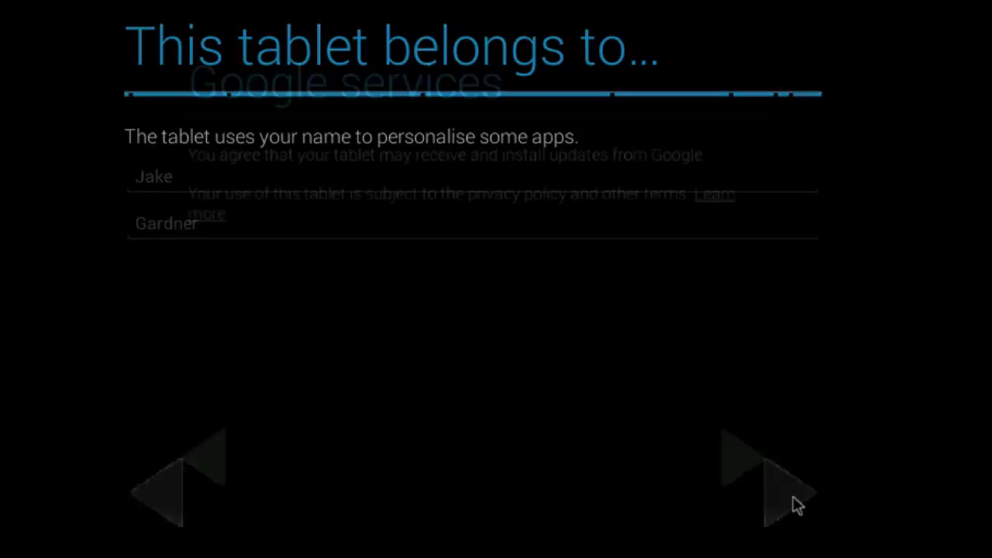
click(787, 481)
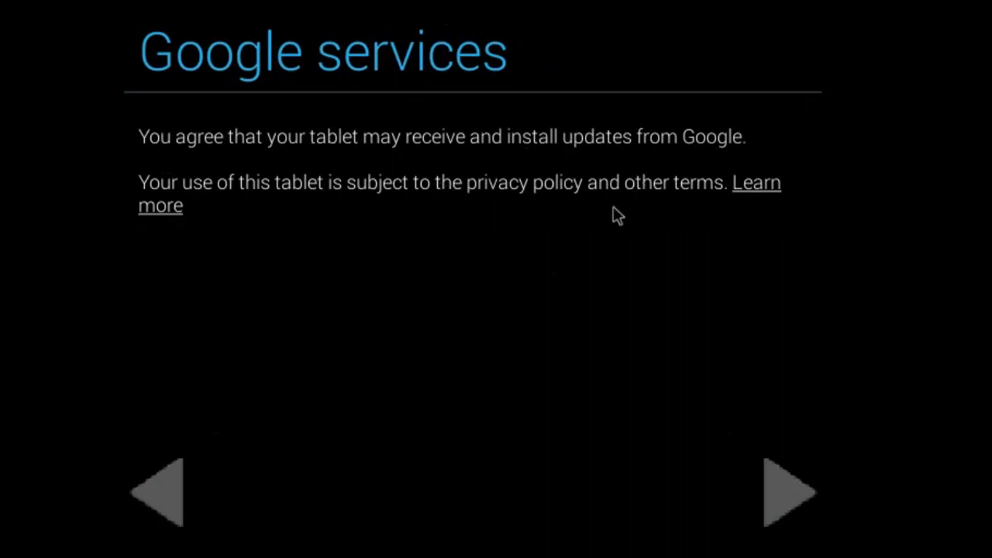
click(787, 490)
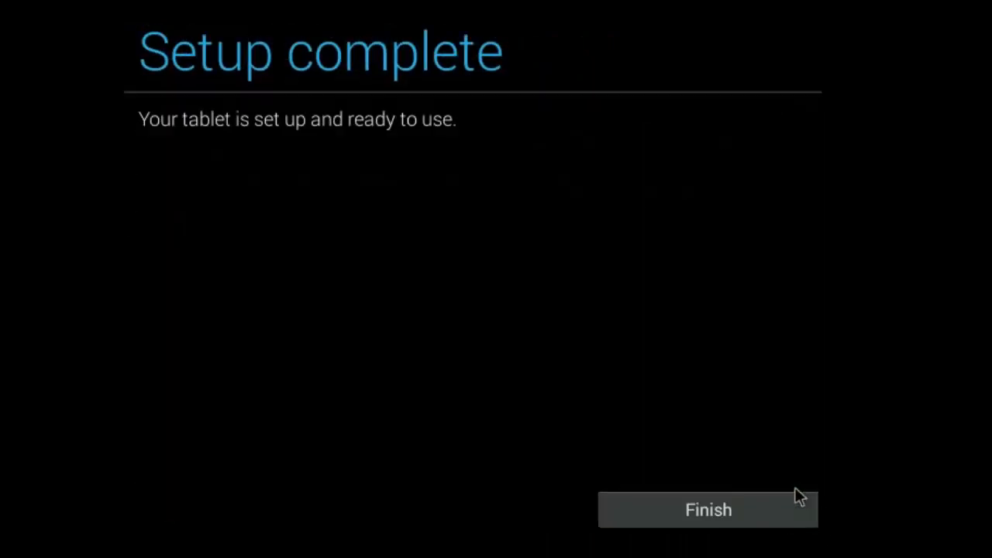
Step: Finish setup and dismiss the home screen introduction tip
click(707, 508)
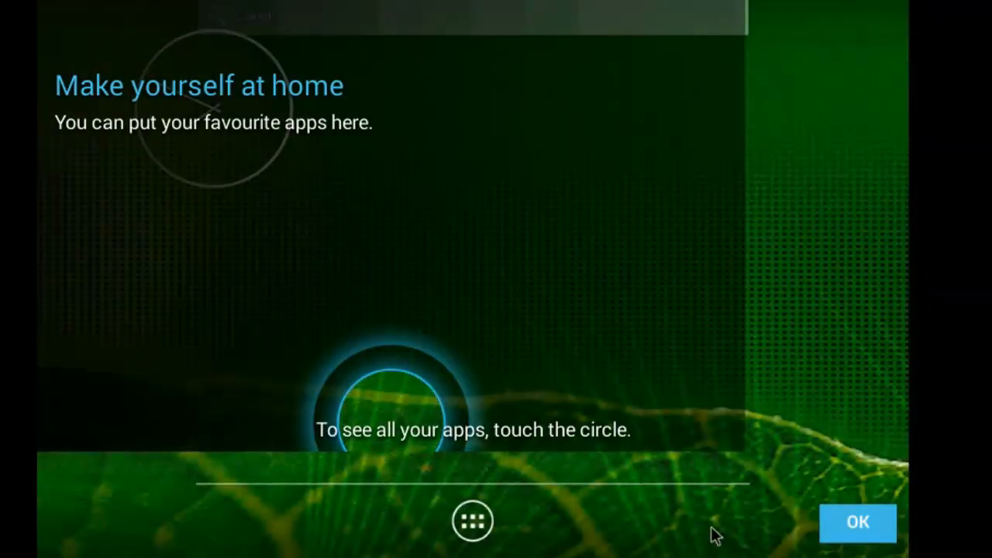
mouse_move(402, 421)
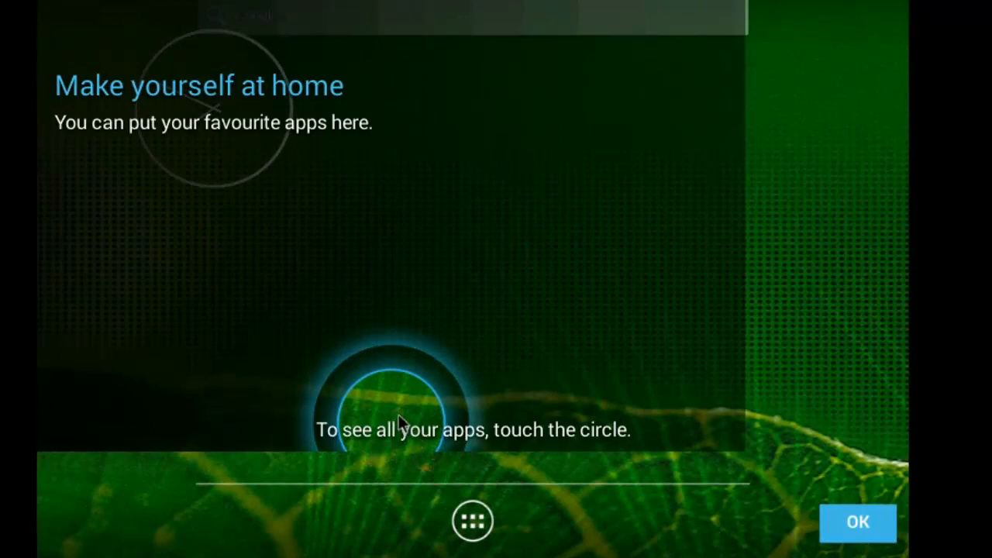
mouse_move(710, 366)
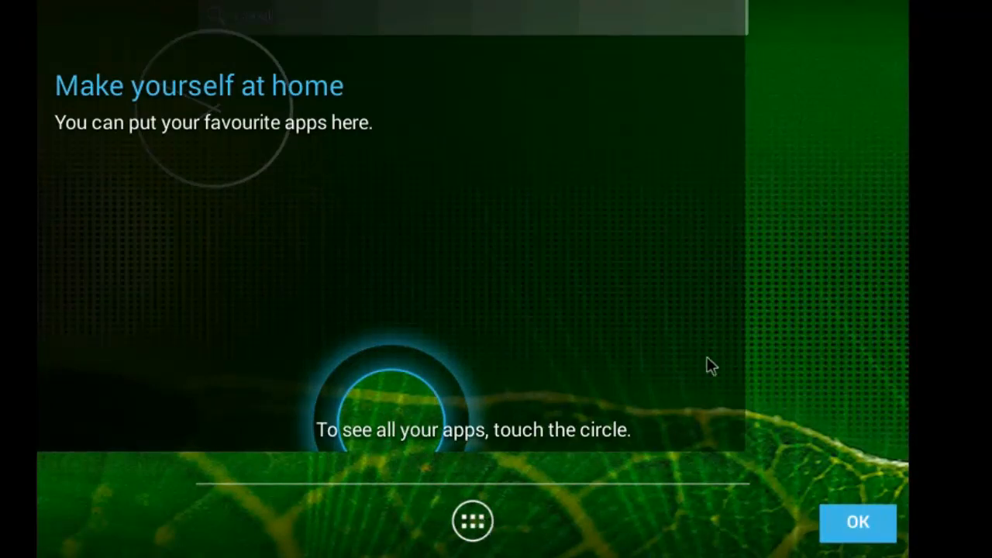
click(857, 522)
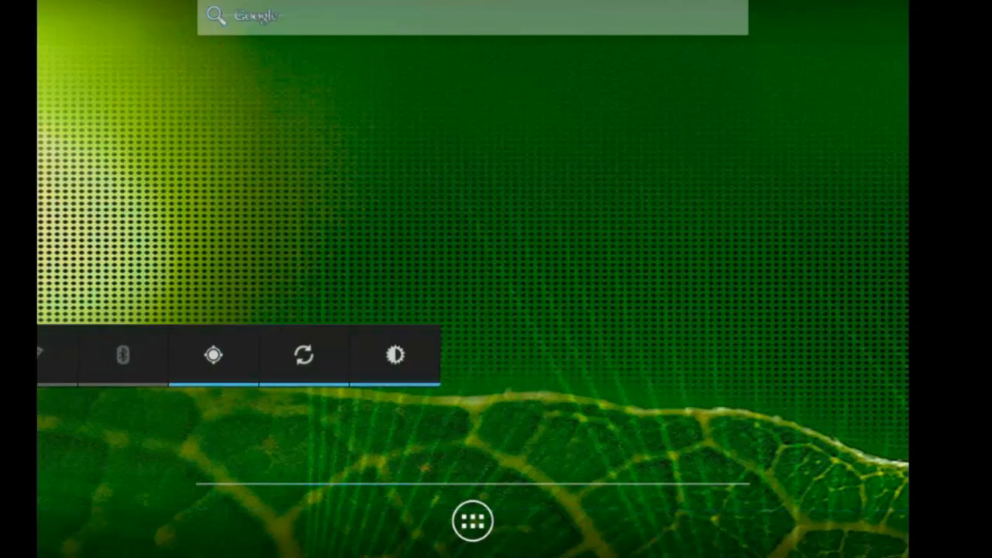
mouse_move(535, 328)
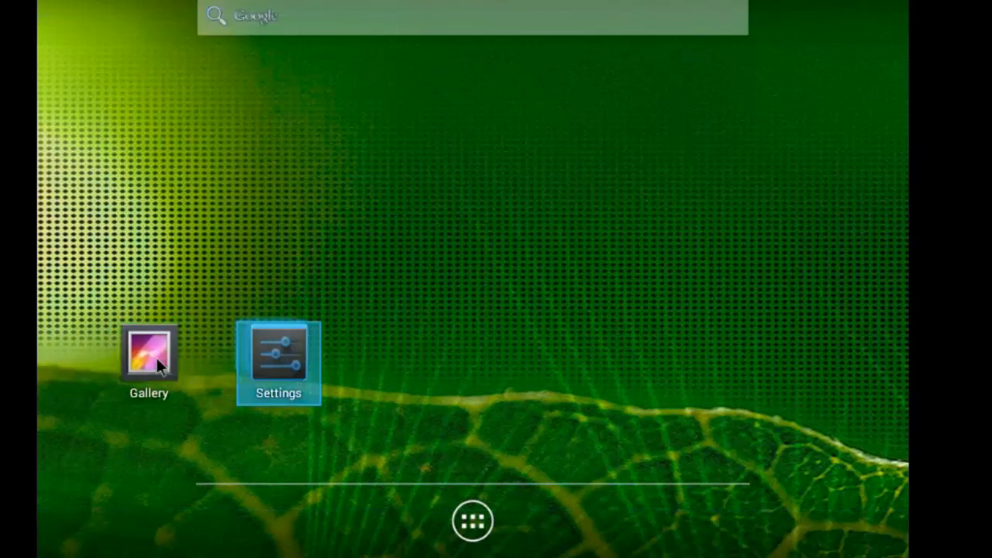
Step: From the app drawer, drop a Gmail shortcut on the home screen beside Settings
click(472, 521)
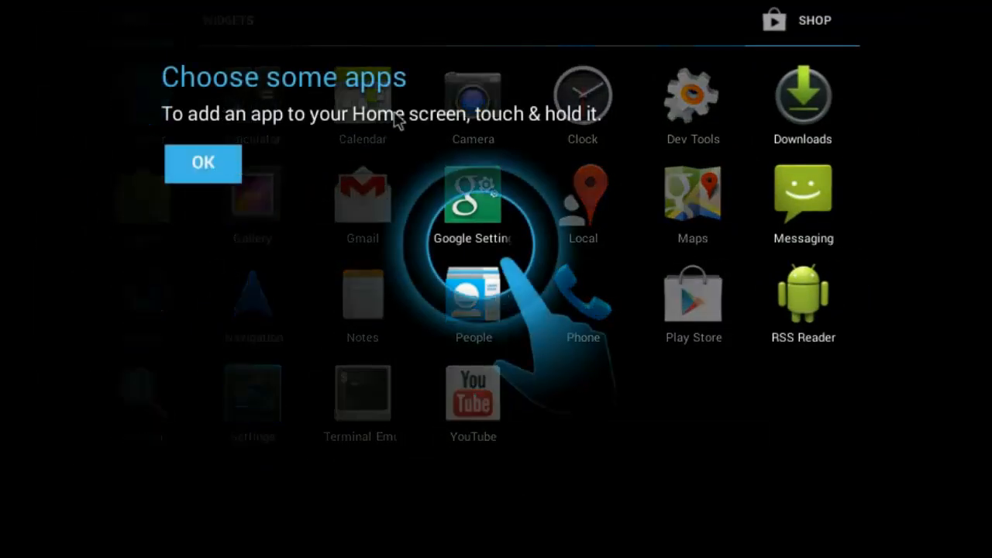
click(202, 164)
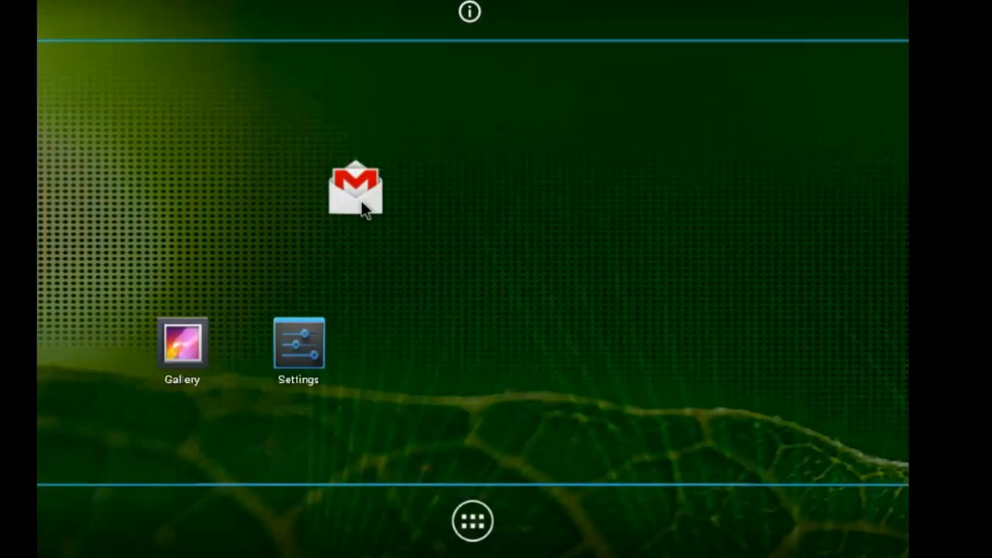
drag(354, 186, 408, 354)
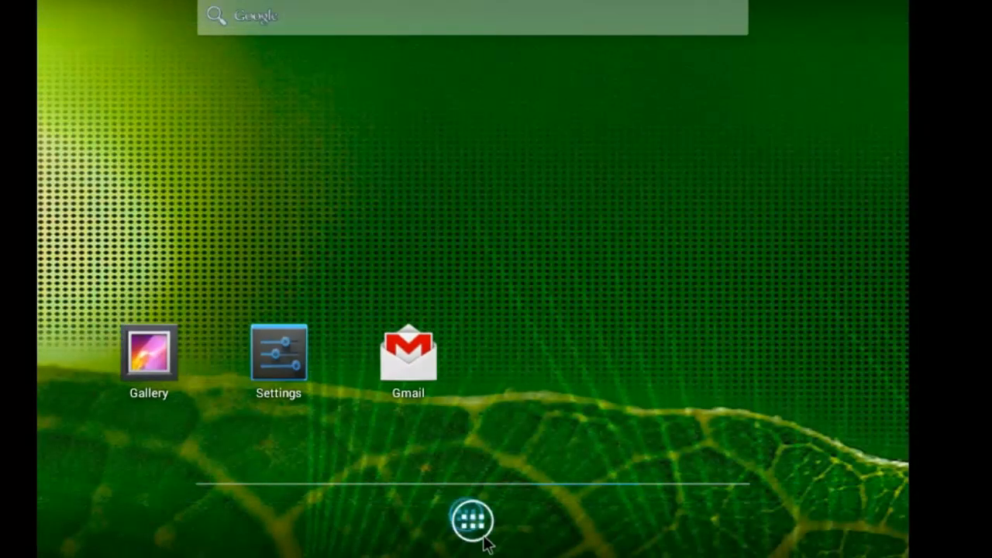
click(472, 520)
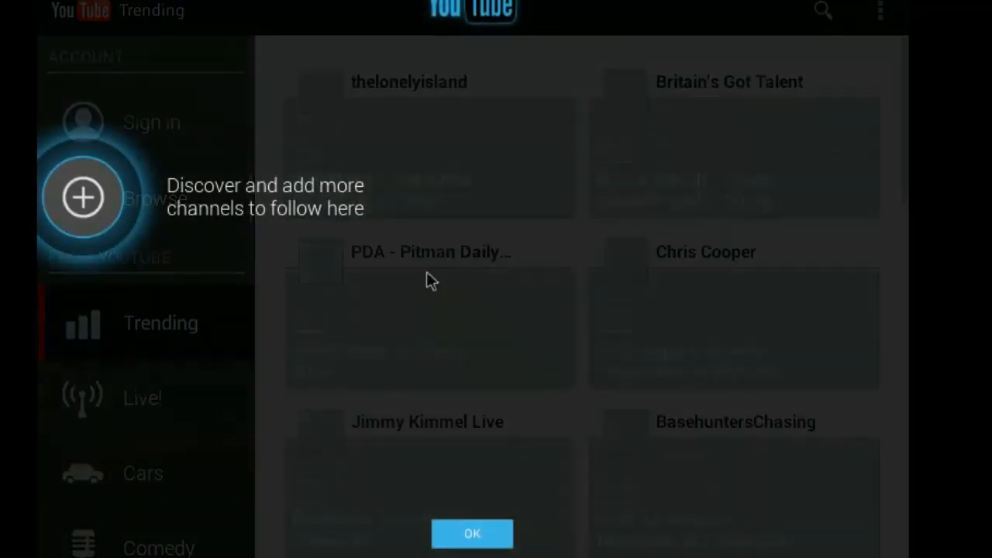
click(471, 533)
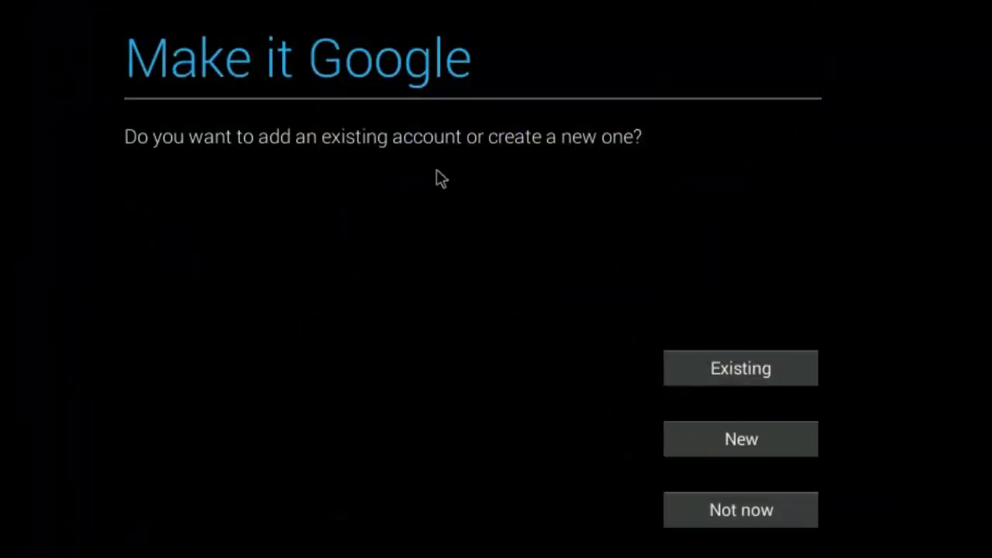
mouse_move(747, 521)
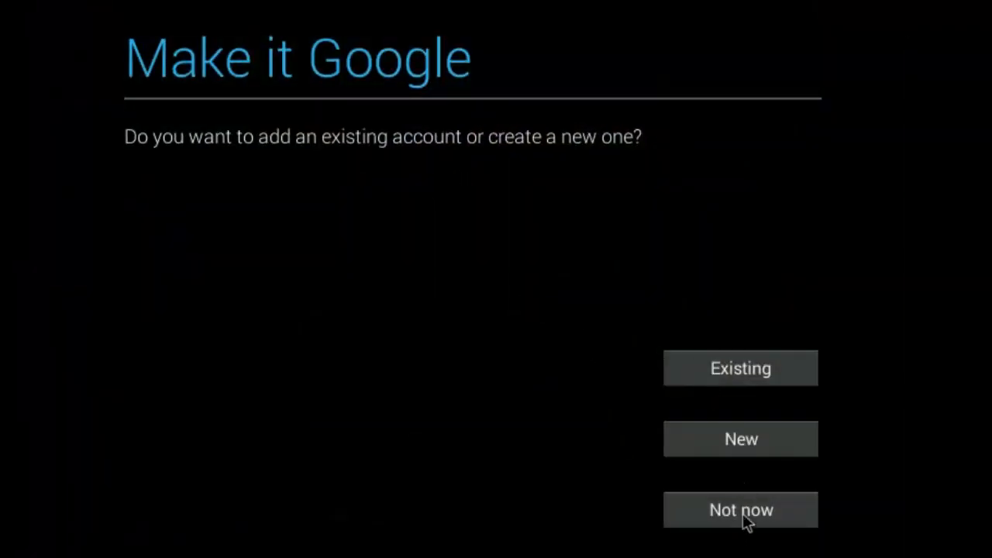
click(741, 510)
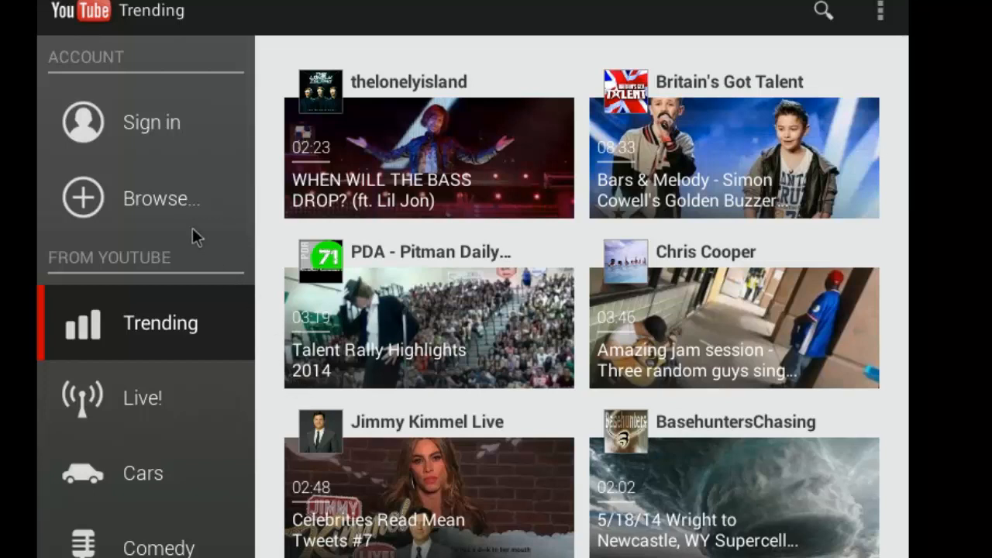
mouse_move(471, 350)
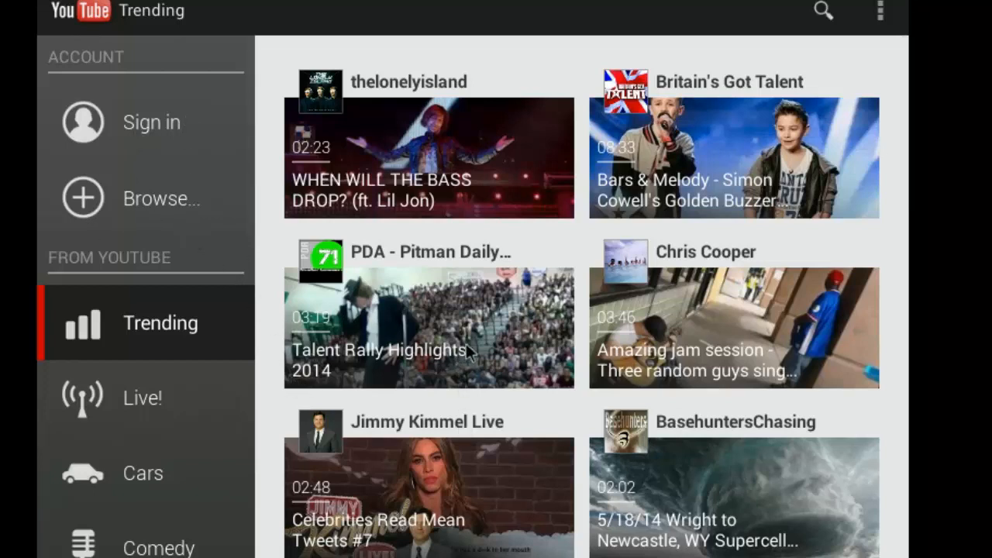
click(427, 325)
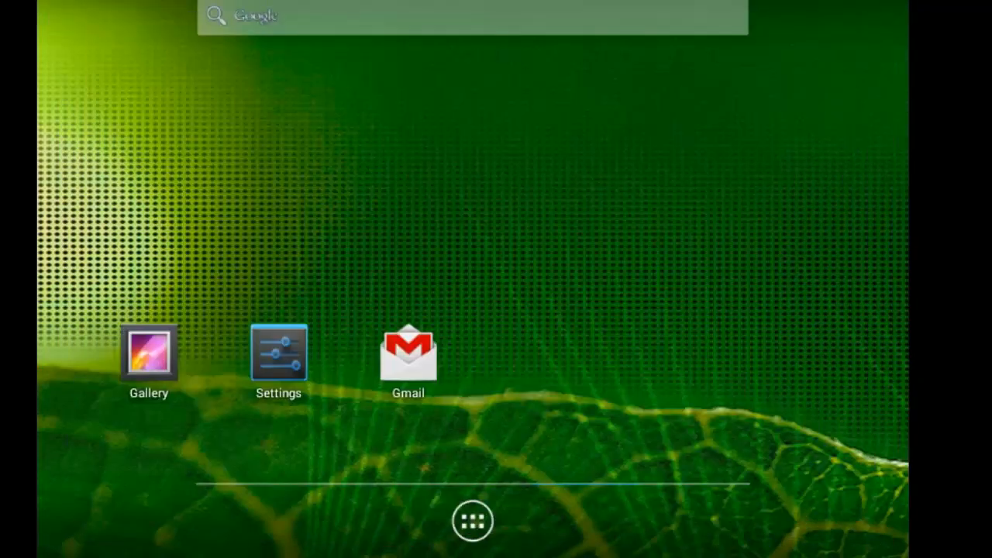
Step: Show the Widgets list in the app drawer and scroll through the clock and calendar widgets
click(471, 521)
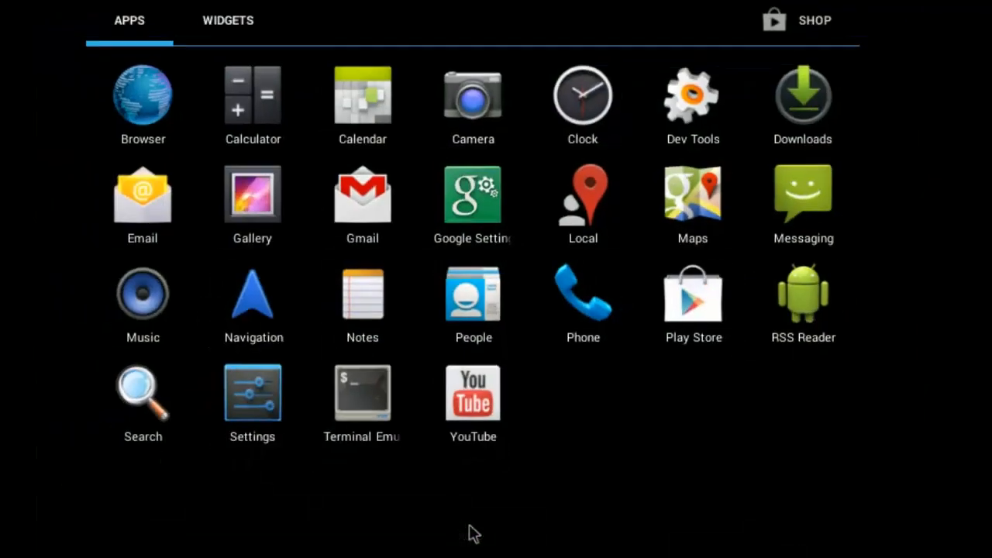
click(227, 20)
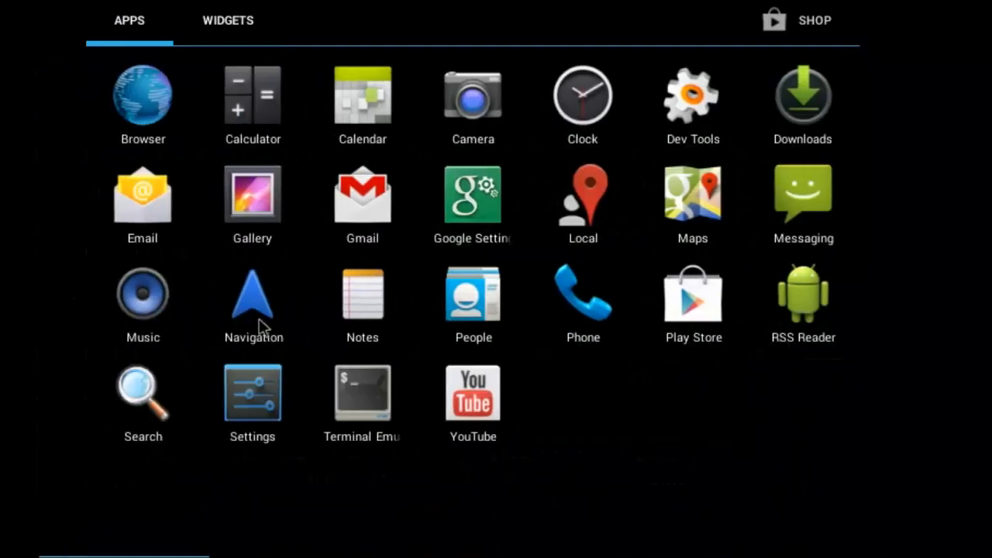
mouse_move(431, 267)
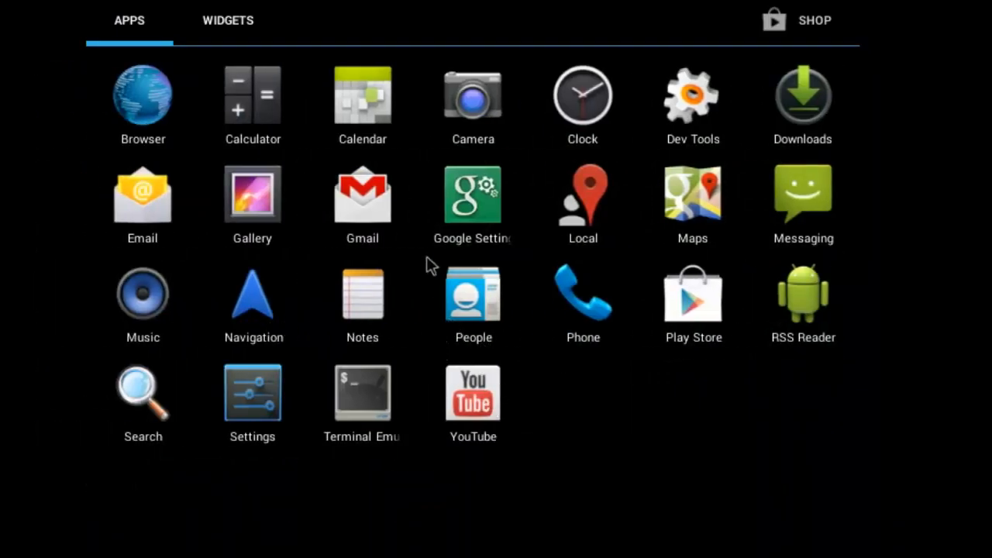
click(227, 20)
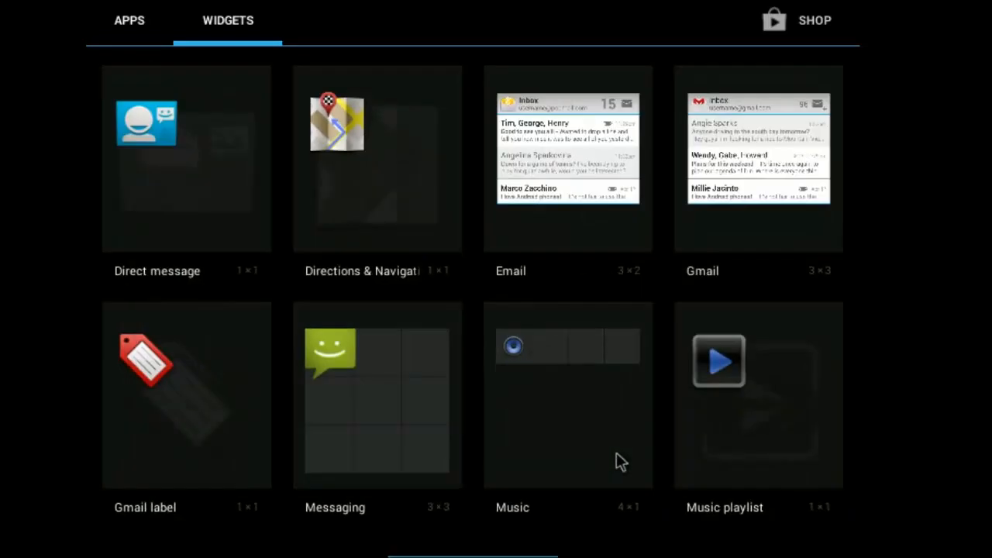
scroll(left, 3)
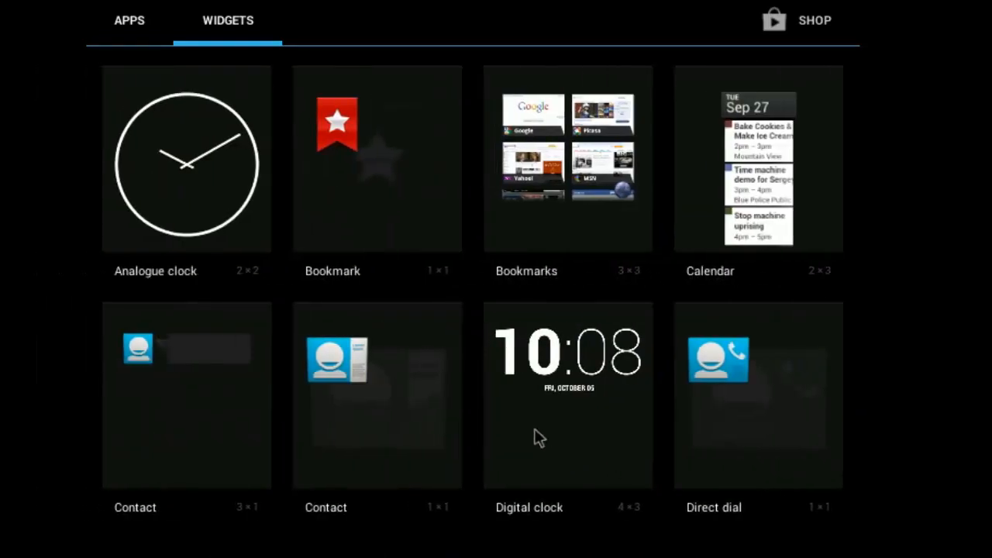
mouse_move(468, 462)
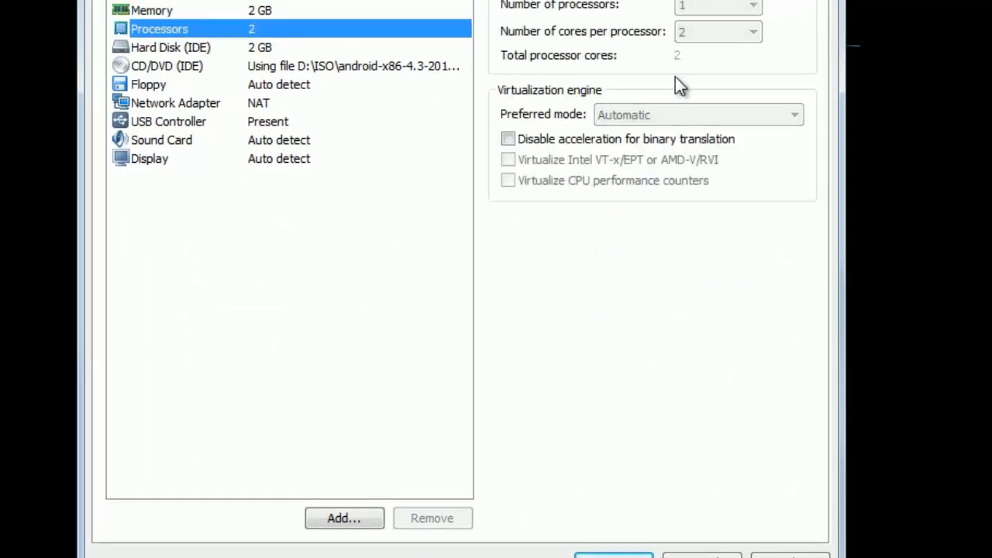
mouse_move(659, 74)
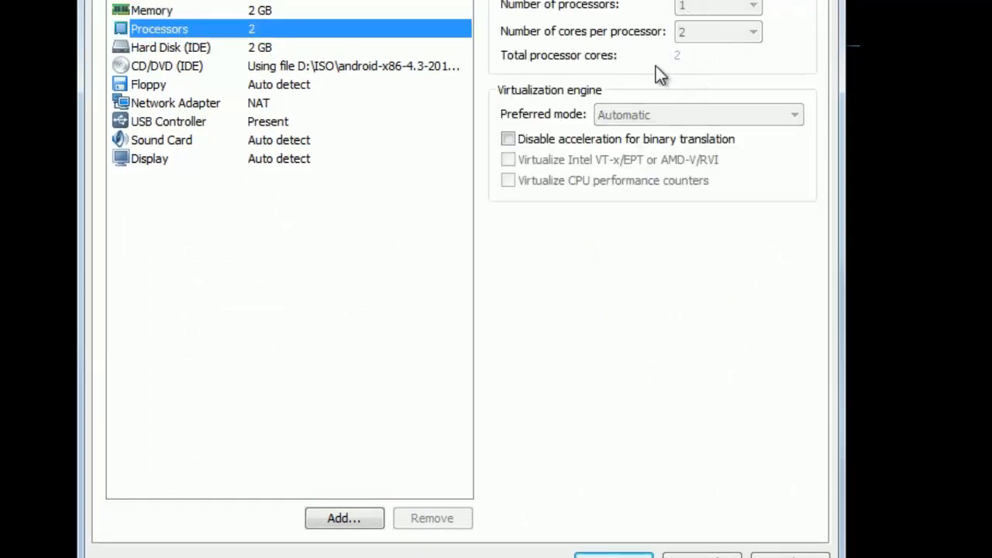
mouse_move(310, 65)
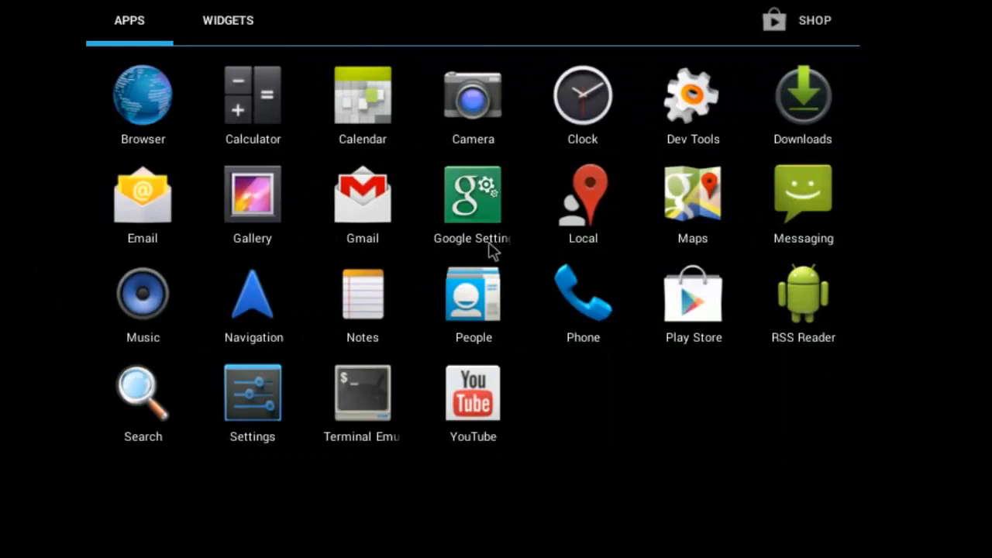
mouse_move(483, 310)
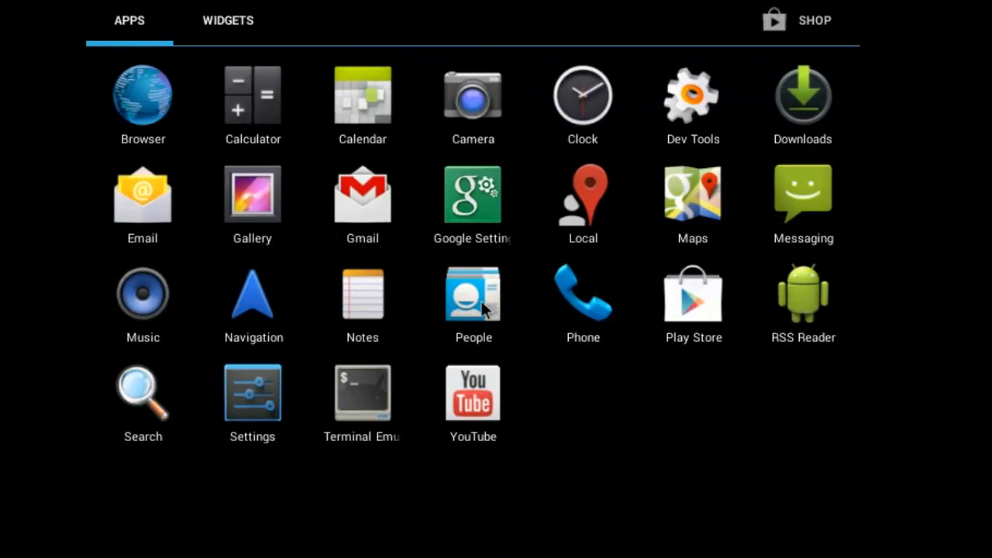
mouse_move(478, 310)
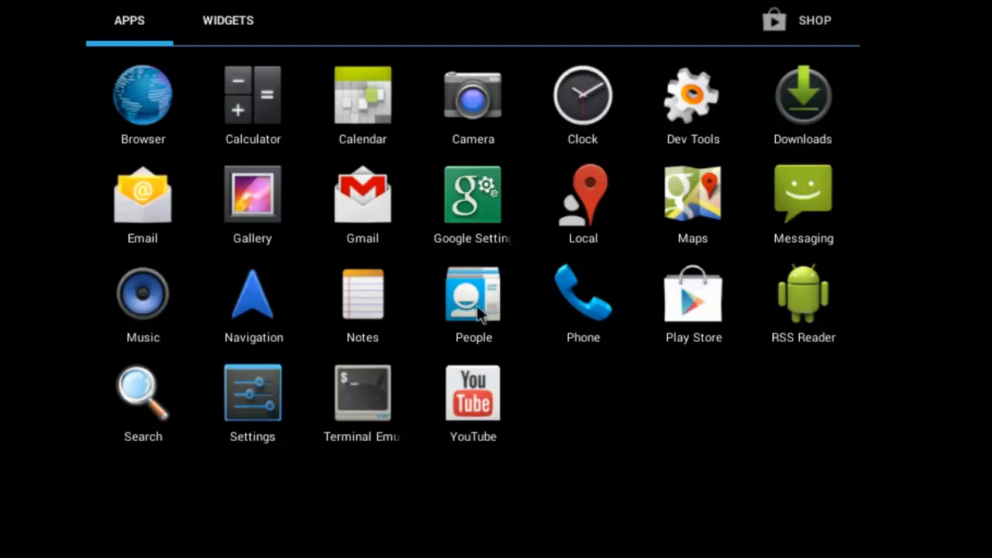